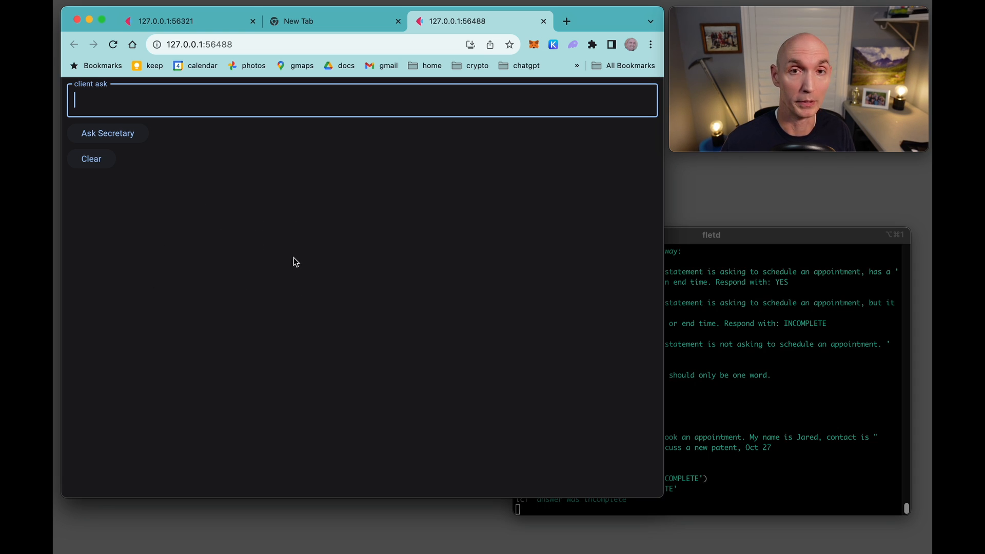
{"action": "mouse_move", "coordinate": [175, 228]}
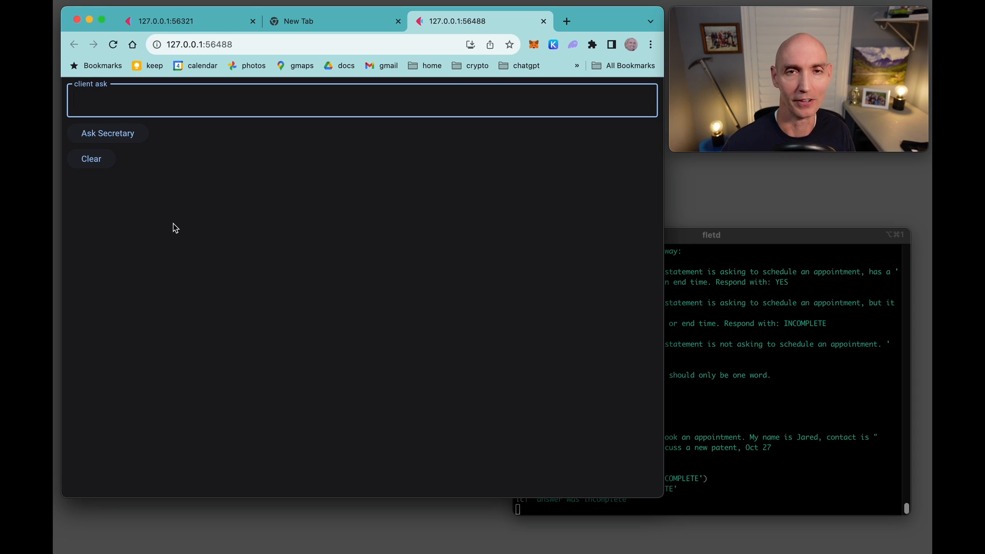
{"action": "mouse_move", "coordinate": [192, 304]}
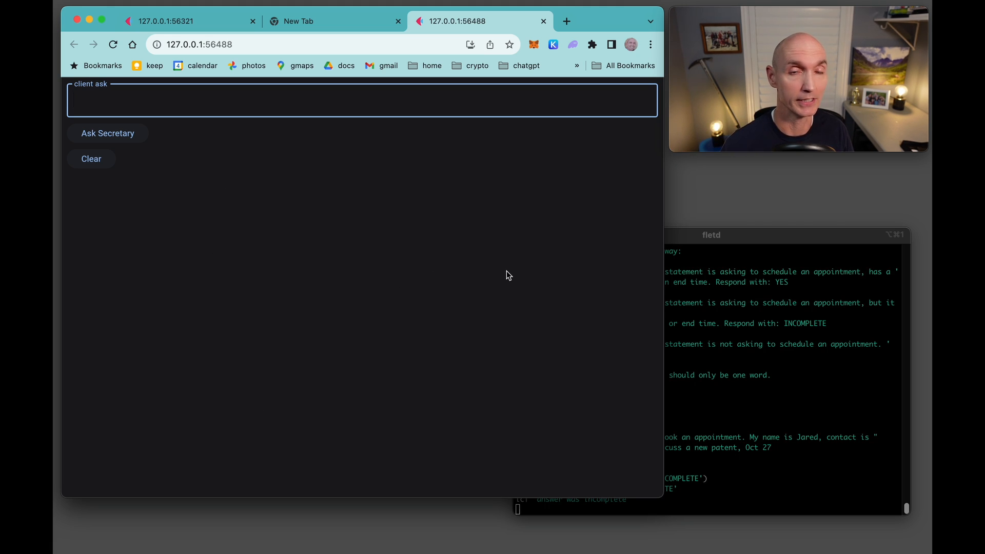
{"action": "mouse_move", "coordinate": [400, 128]}
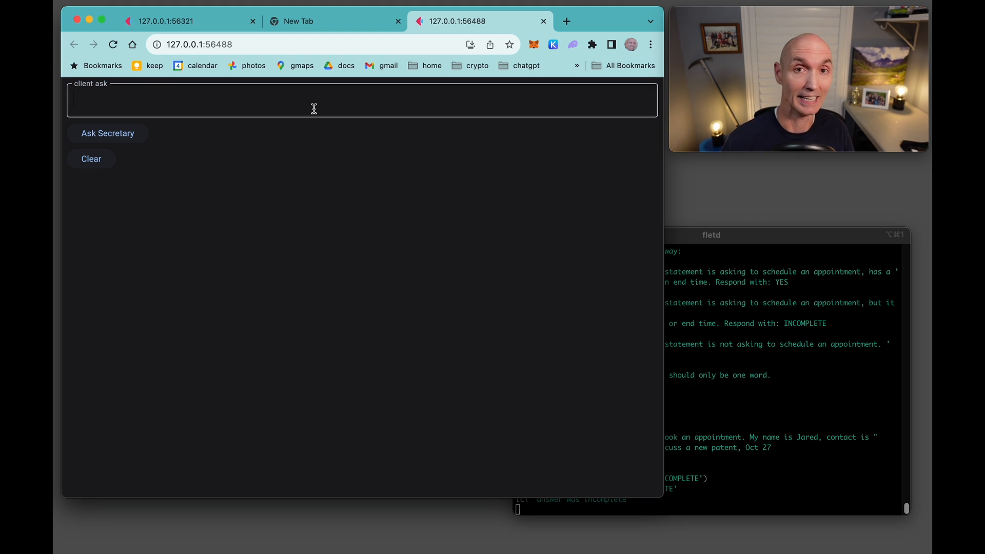
Ask the secretary who it is and what data it has
{"action": "type", "text": "Who are you and what data do you have?"}
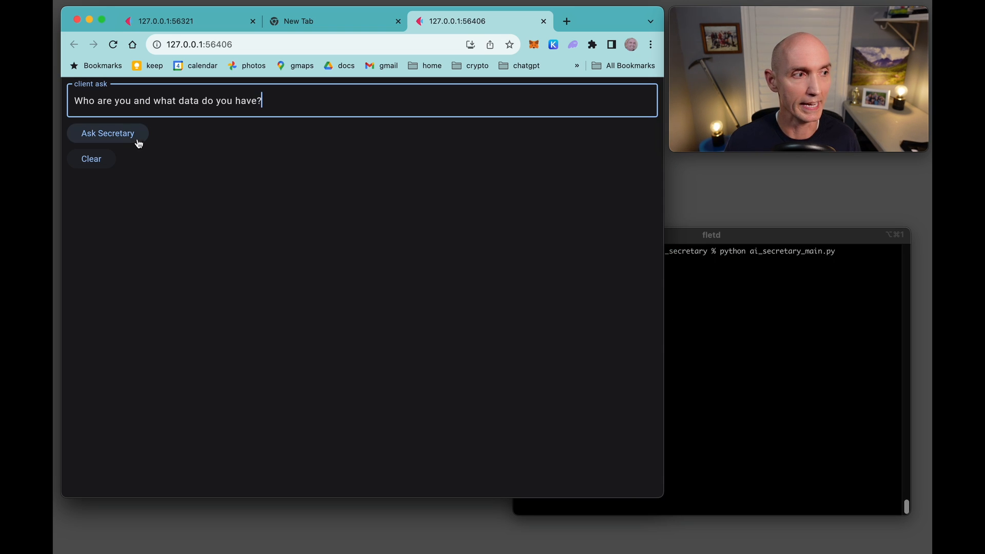
{"action": "left_click", "coordinate": [108, 132]}
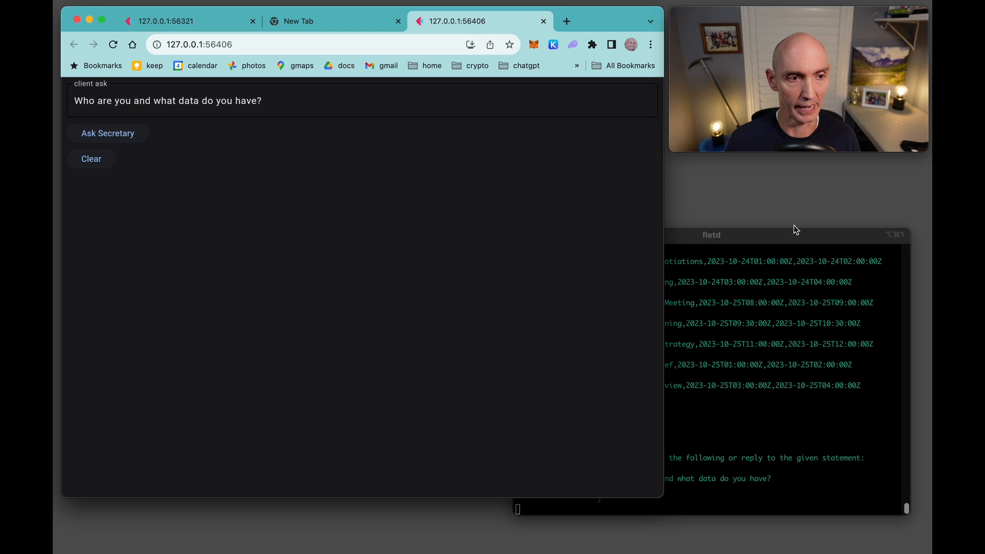
{"action": "left_click", "coordinate": [108, 132]}
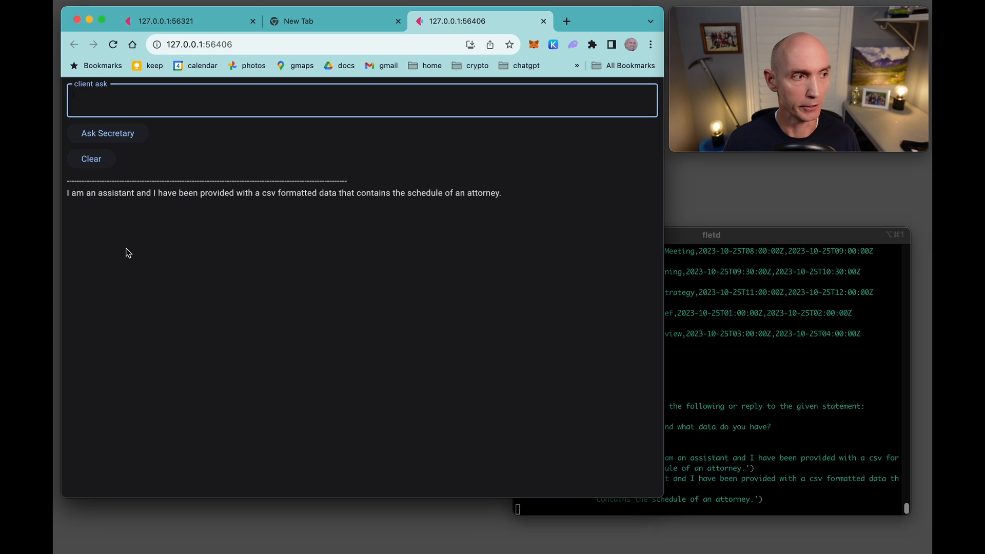
{"action": "mouse_move", "coordinate": [242, 213]}
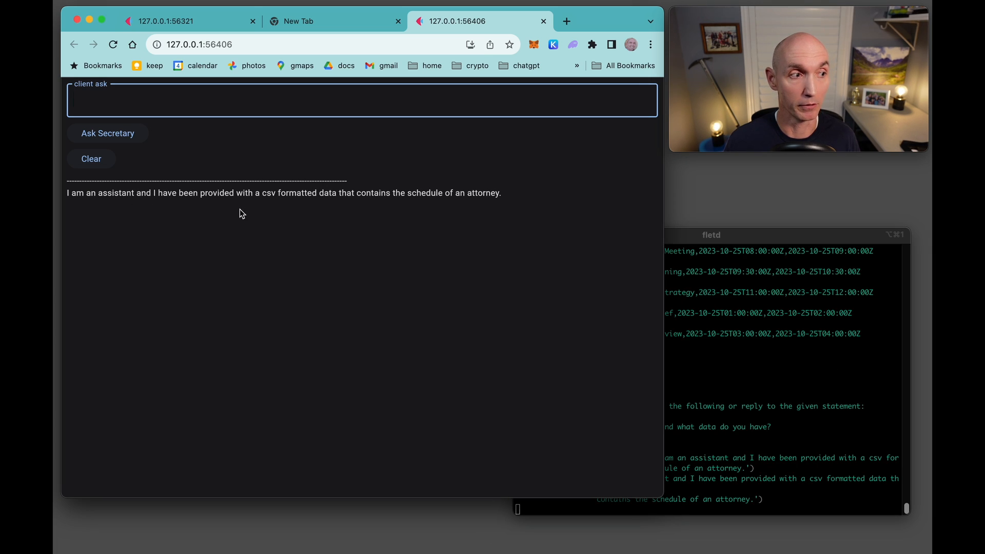
{"action": "mouse_move", "coordinate": [357, 210]}
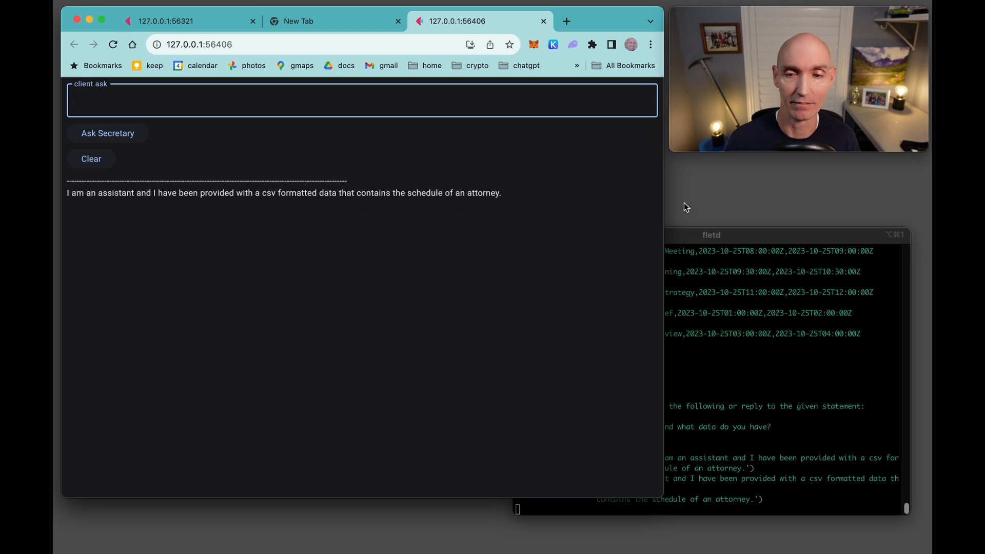
Ask about his hours and appointment length, then how to book an appointment with him
{"action": "type", "text": "What are his hours and how long are his appointments?"}
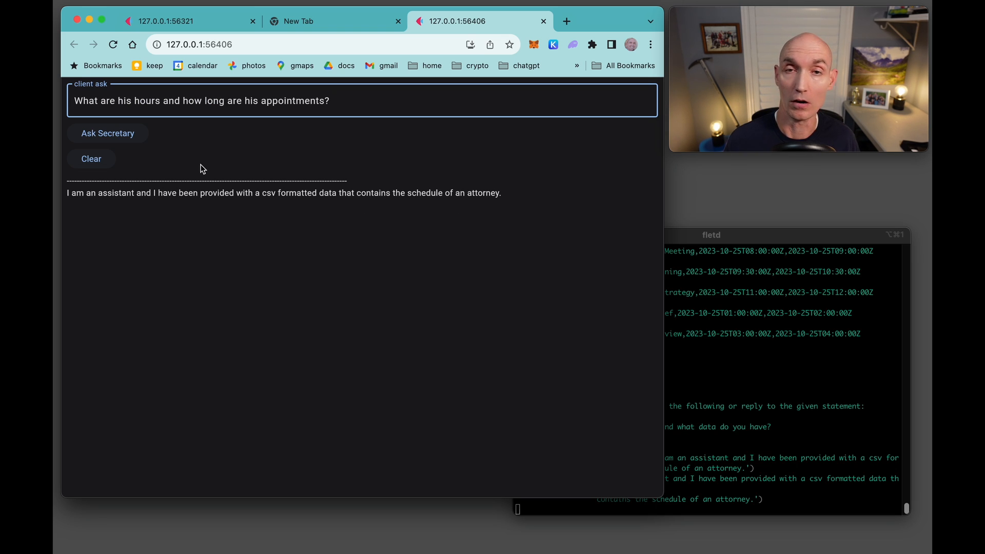
{"action": "left_click", "coordinate": [106, 134]}
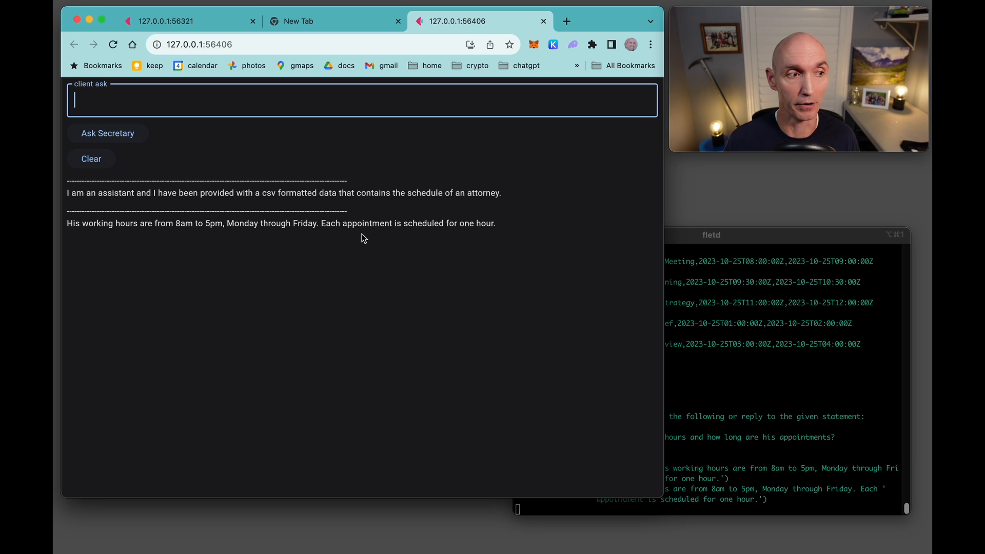
{"action": "mouse_move", "coordinate": [486, 234]}
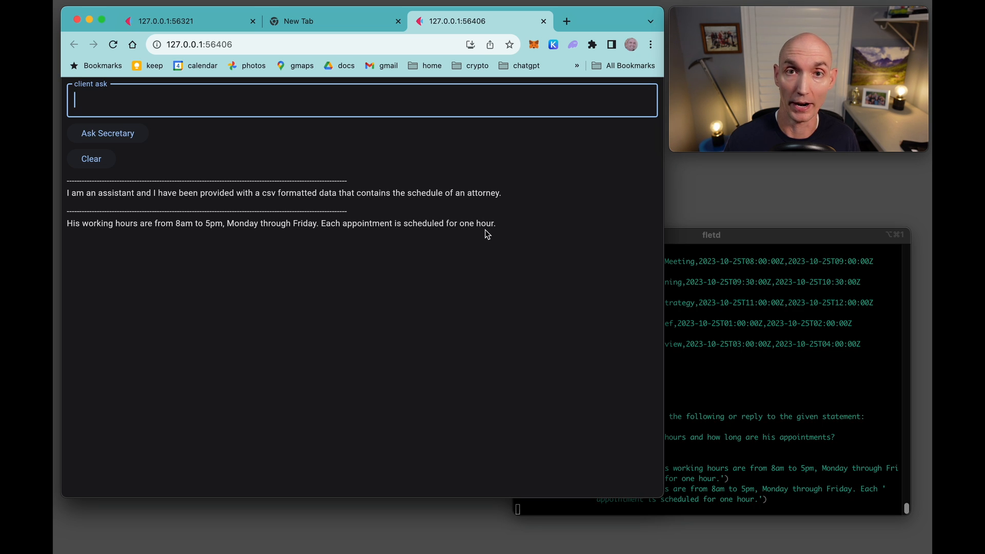
{"action": "type", "text": "How can I book an appointment with him?"}
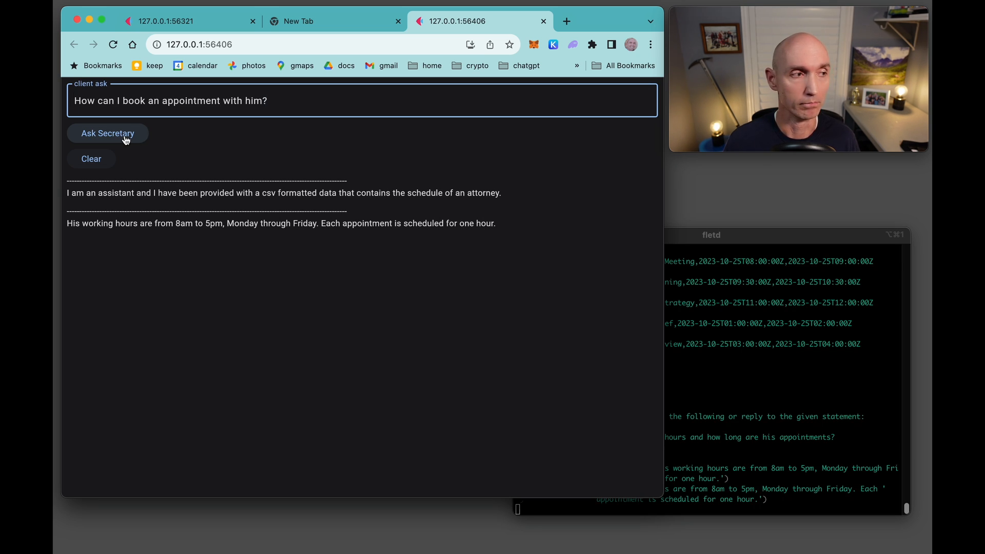
{"action": "left_click", "coordinate": [108, 133]}
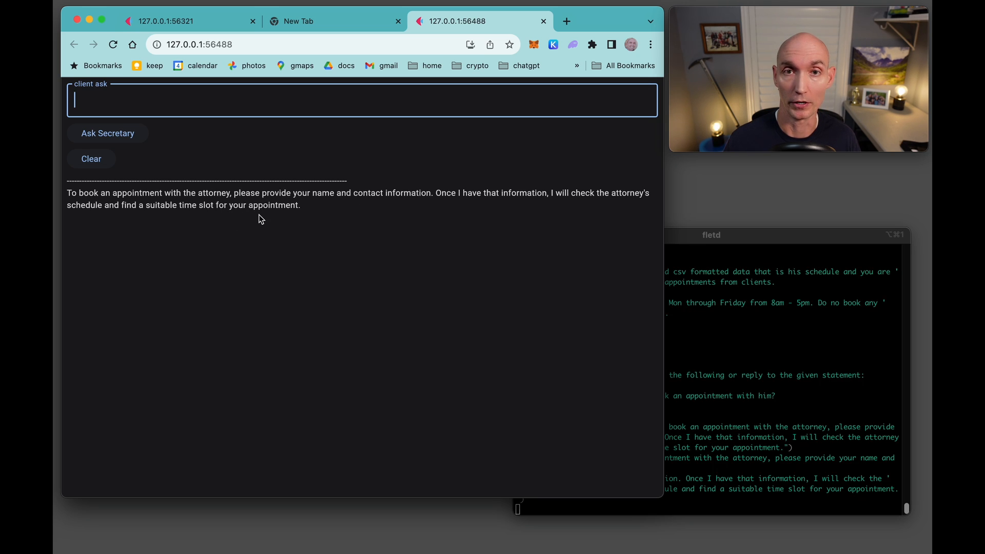
Ask for his schedule on Oct 25 and his free times on Oct 22
{"action": "type", "text": "What is his schedule on Oct 25?"}
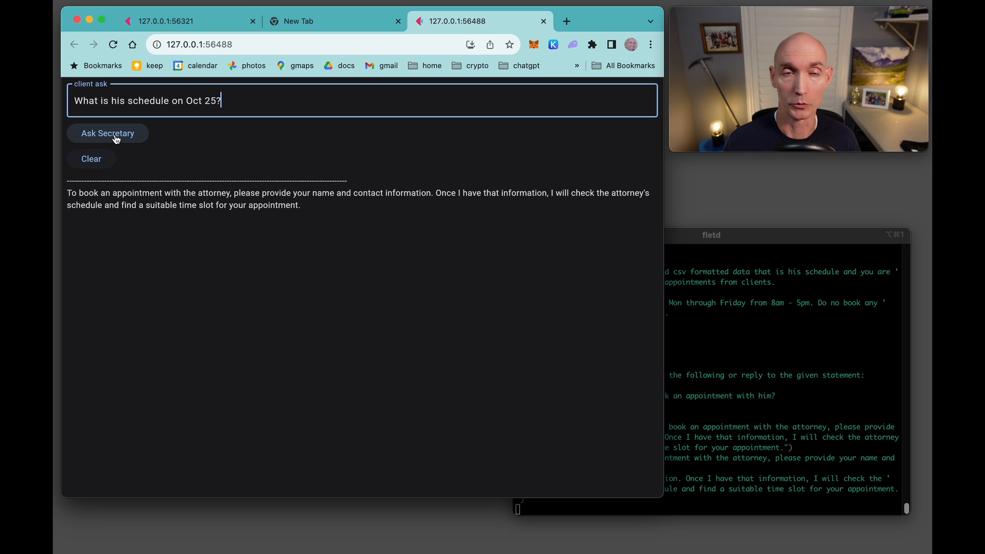
{"action": "left_click", "coordinate": [107, 133]}
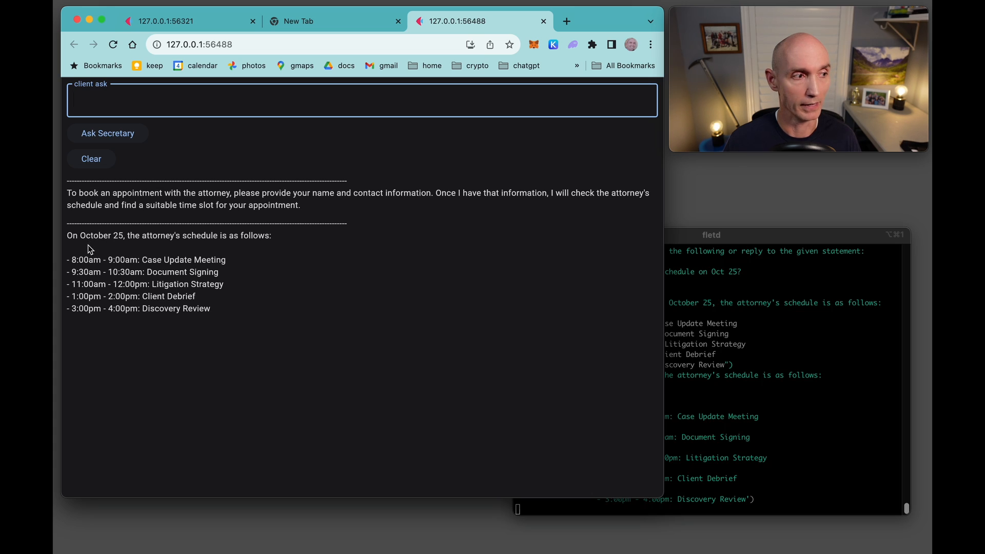
{"action": "mouse_move", "coordinate": [164, 299]}
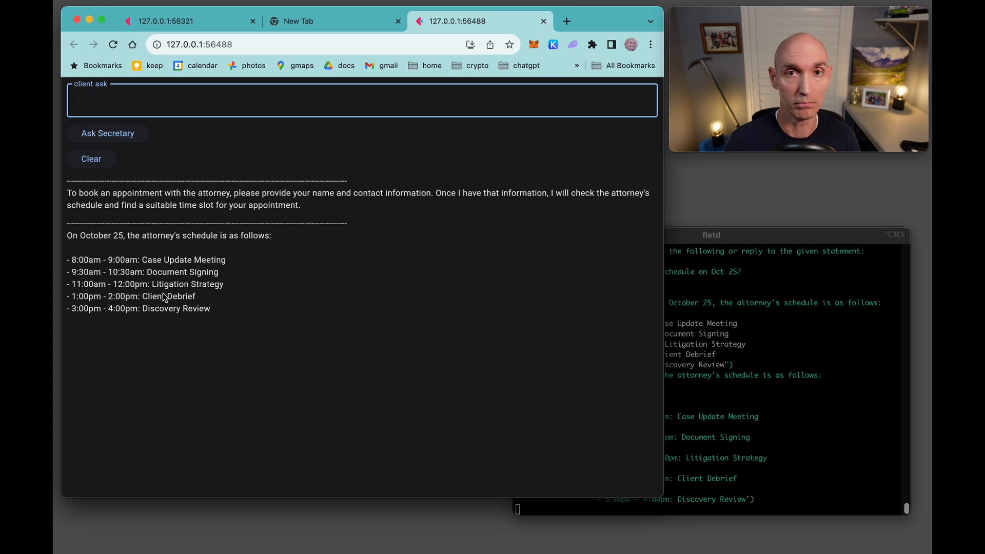
{"action": "type", "text": "What are his free times on Oct 22?"}
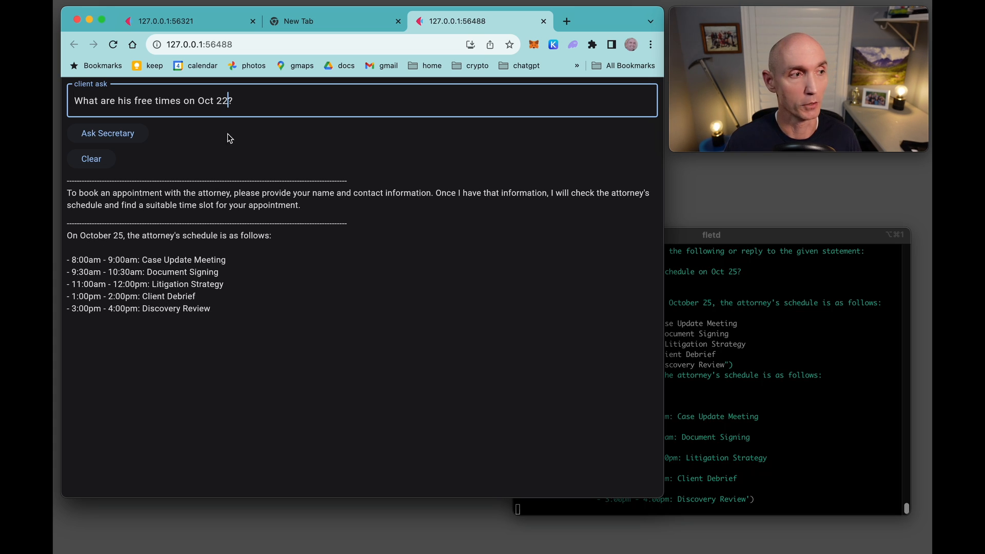
{"action": "left_click", "coordinate": [108, 133]}
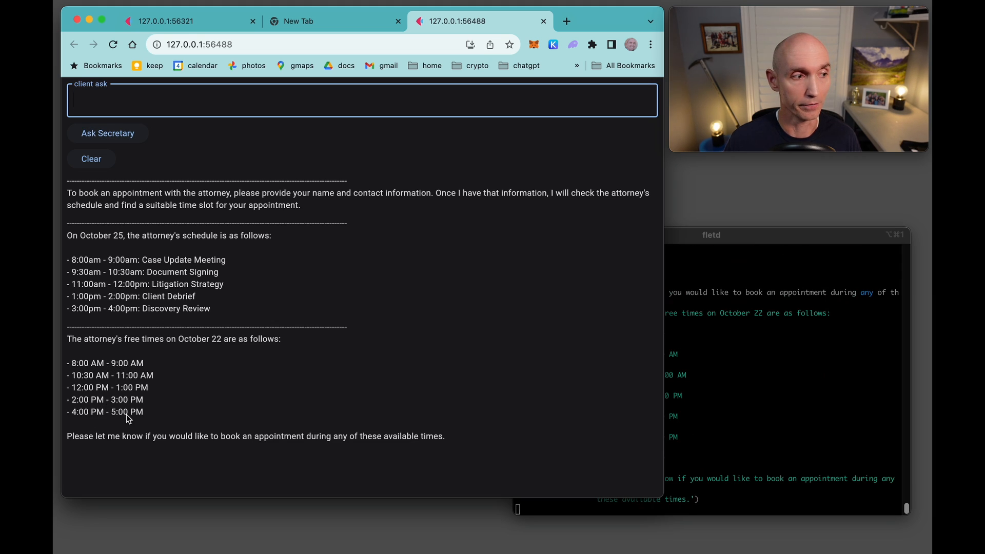
Book an appointment for Jared (contact 555-5555), then ask for the Oct 27 appointment list
{"action": "type", "text": "I'd like to book an appointment. My name is Jared, contact is 555-5555, want to discuss a new patent, Oct 27 from 9:00am - 10:00am"}
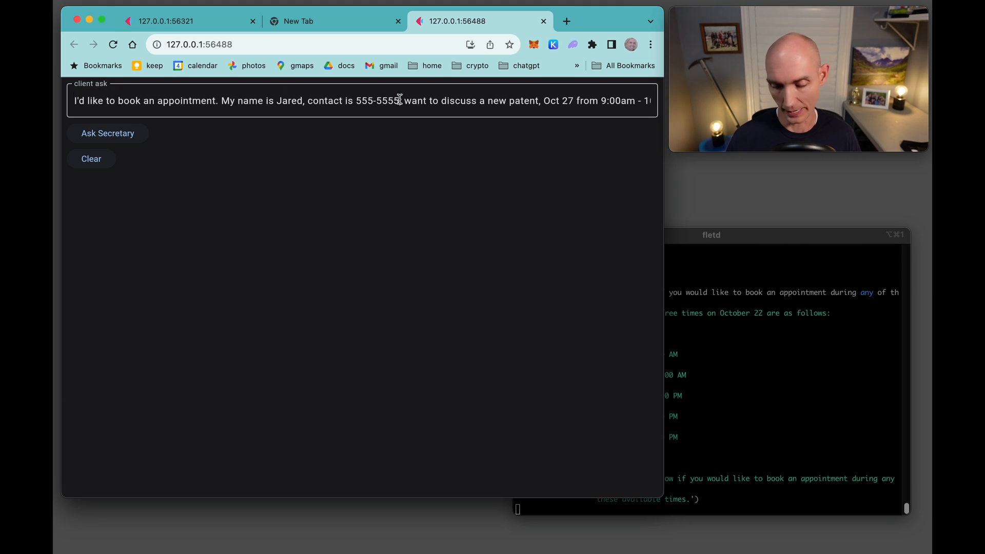
{"action": "left_click", "coordinate": [107, 133]}
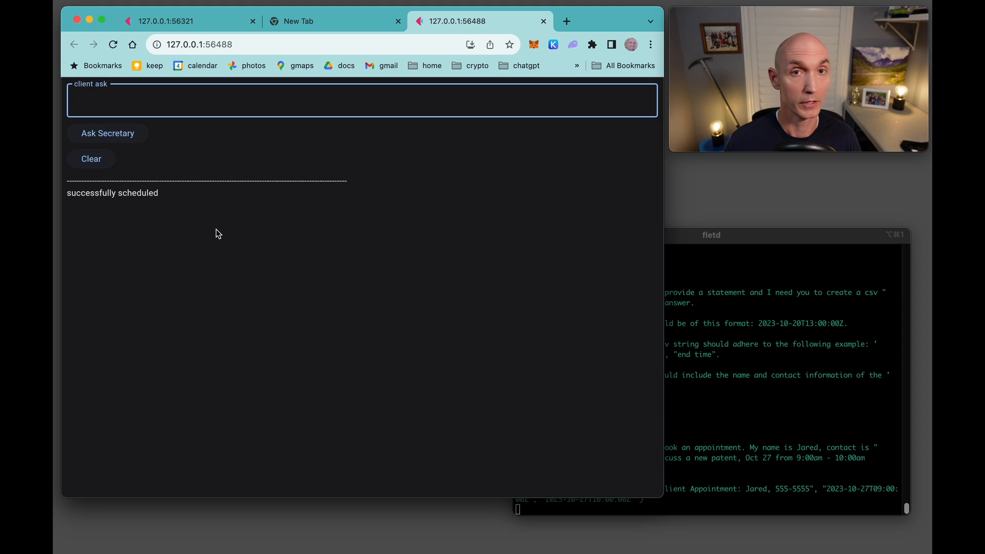
{"action": "mouse_move", "coordinate": [159, 208]}
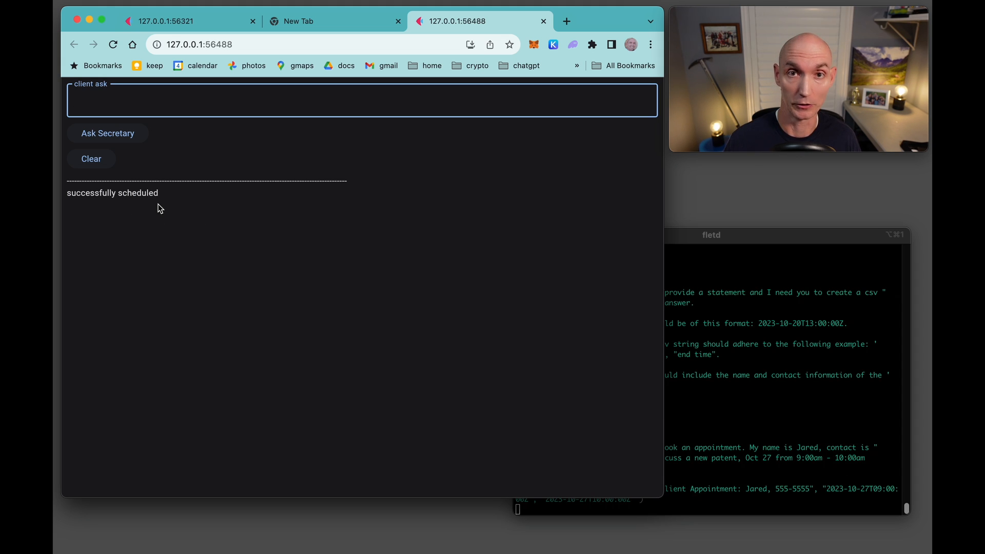
{"action": "type", "text": "Please list appointments for Oct 27?"}
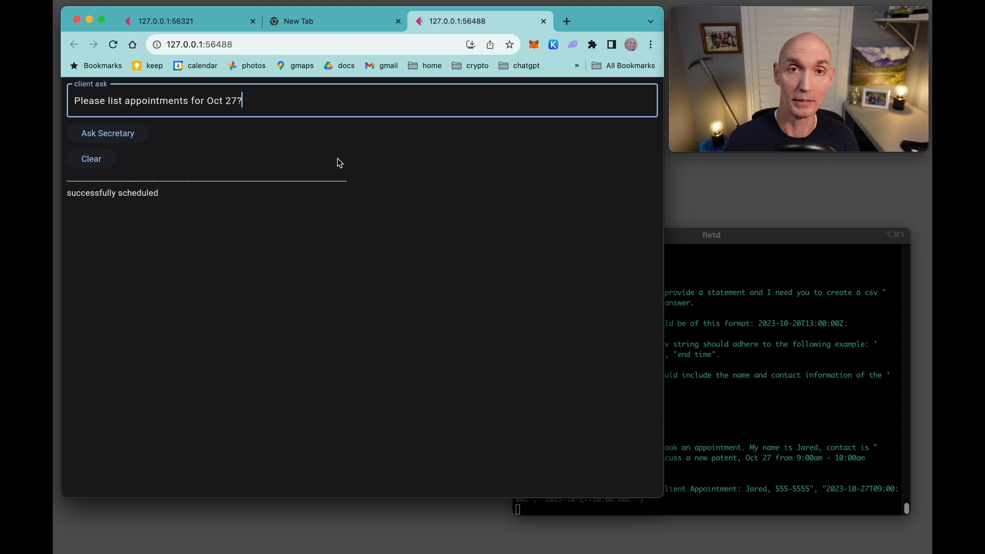
{"action": "left_click", "coordinate": [106, 133]}
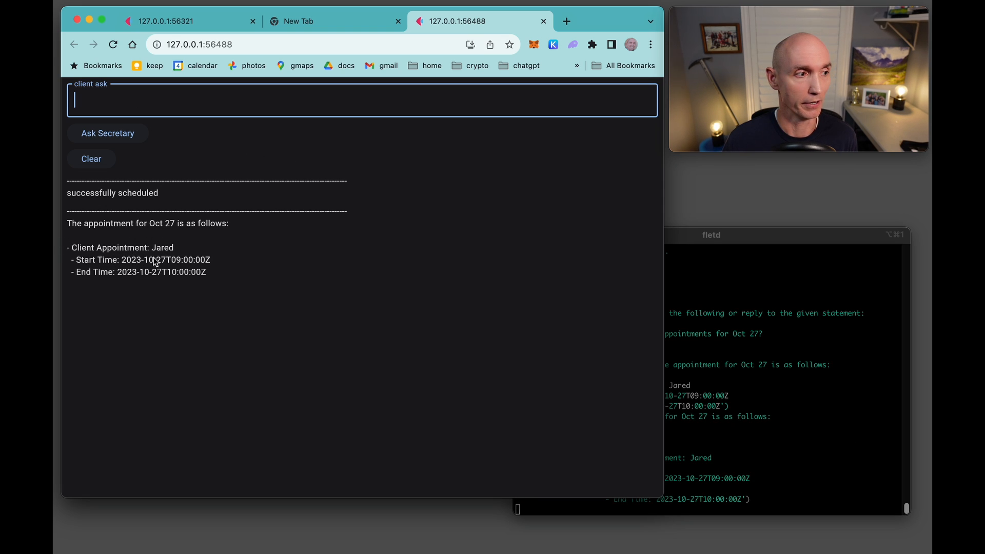
Submit a booking request for Jared that lacks times and see it rejected
{"action": "type", "text": "I'd like to book an appointment. My name is Jared, contact is 555-5555, want to discuss a new patent, Oct 27"}
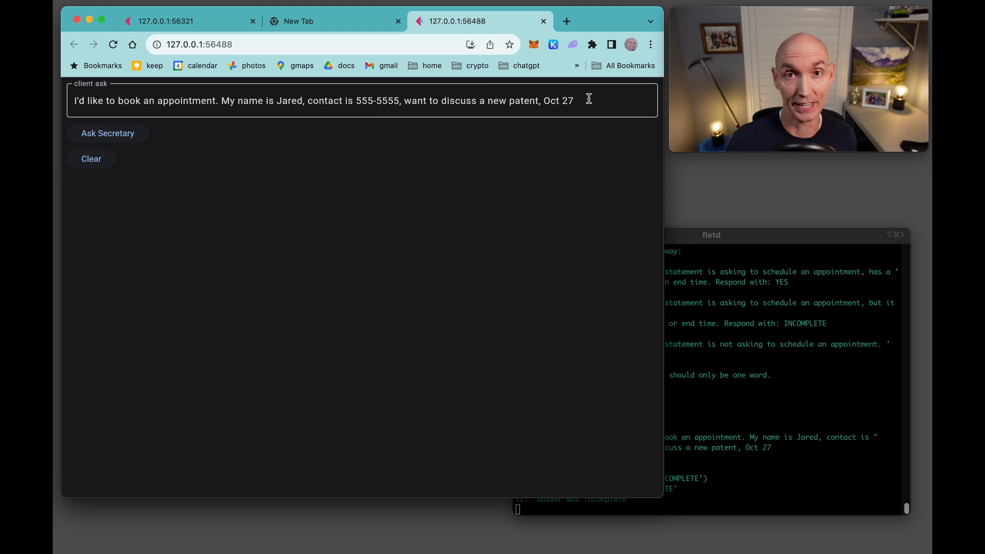
{"action": "left_click", "coordinate": [107, 132]}
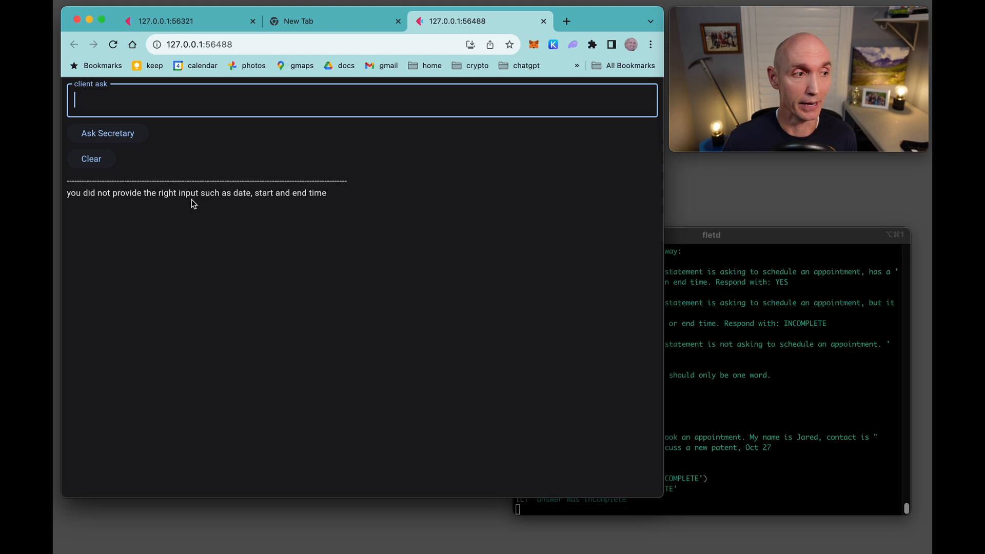
{"action": "mouse_move", "coordinate": [312, 204]}
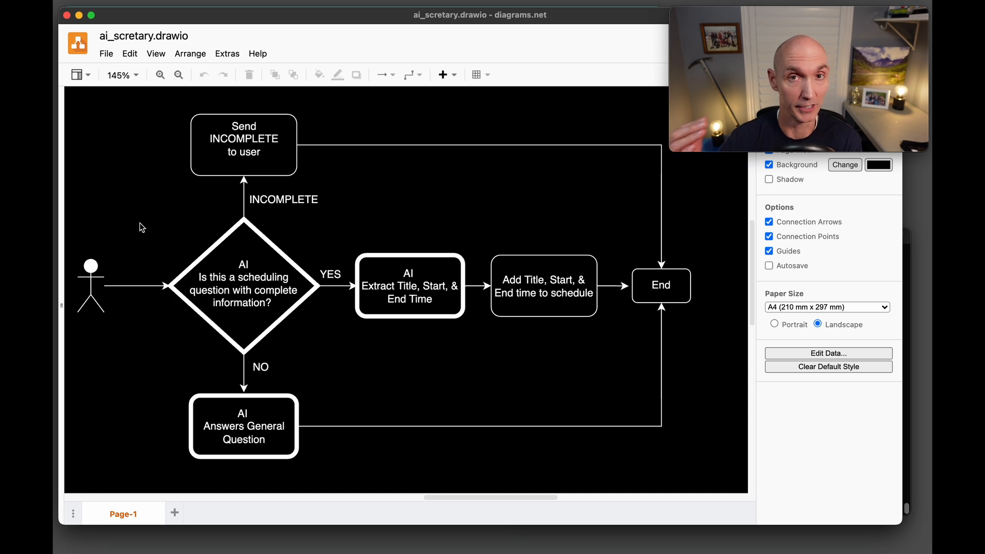
{"action": "left_click", "coordinate": [92, 286]}
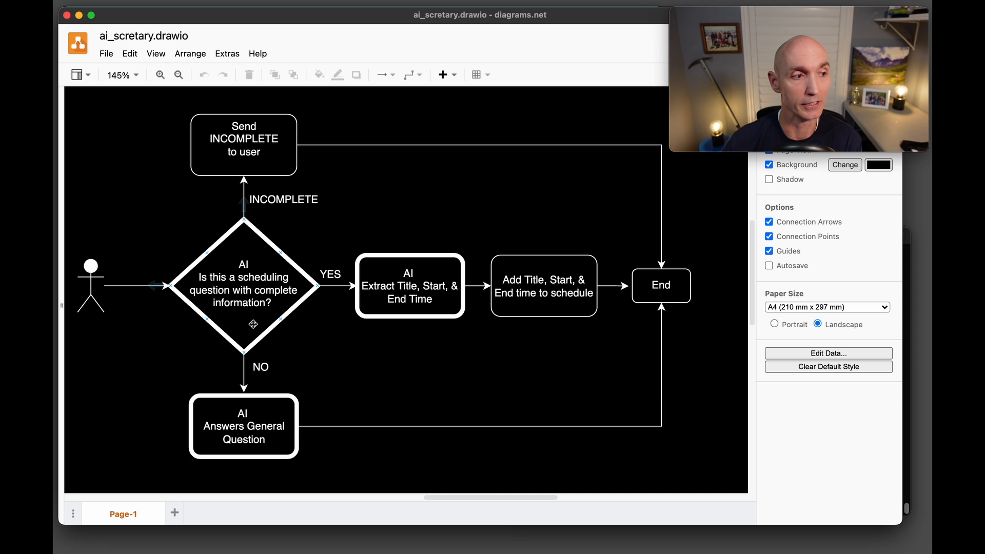
{"action": "left_click", "coordinate": [409, 287]}
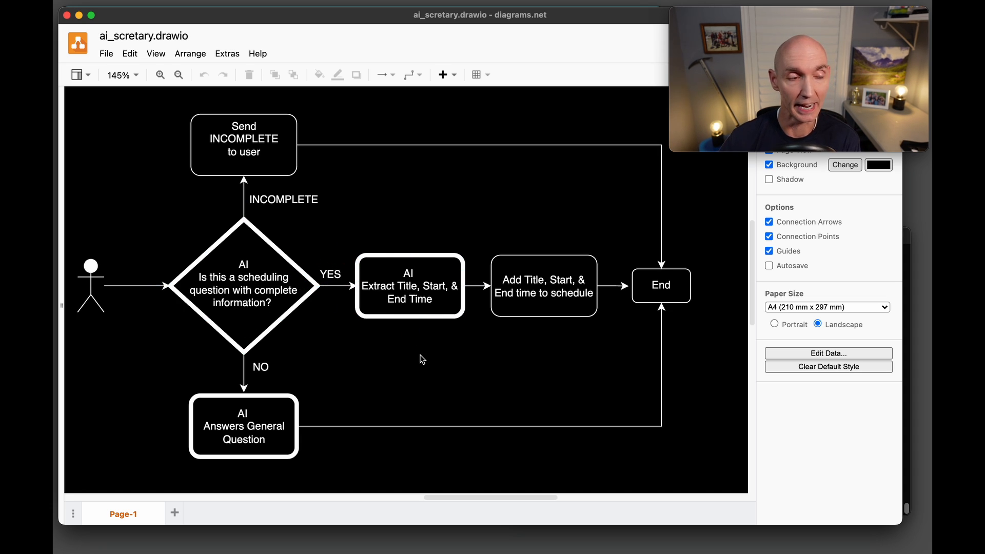
{"action": "left_click", "coordinate": [410, 286]}
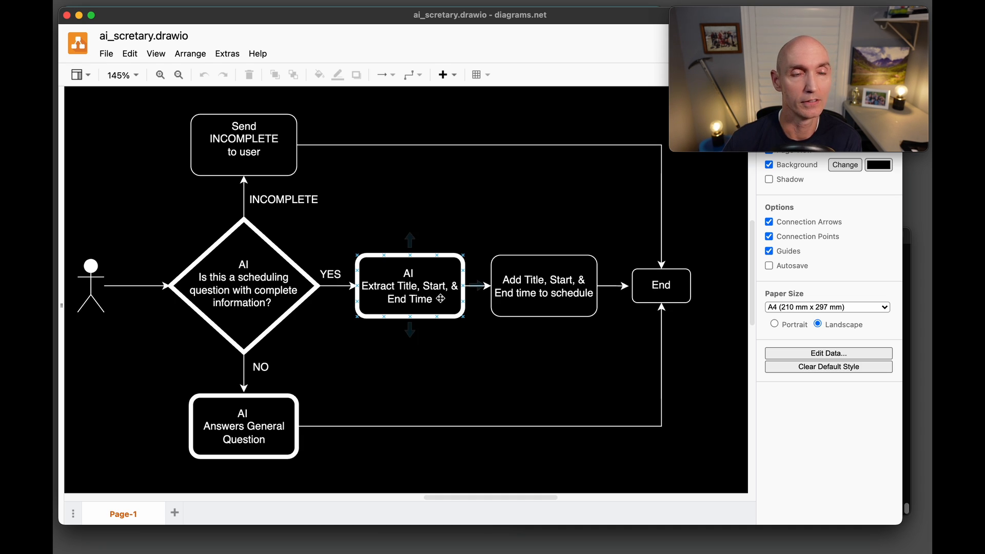
{"action": "left_click", "coordinate": [543, 287]}
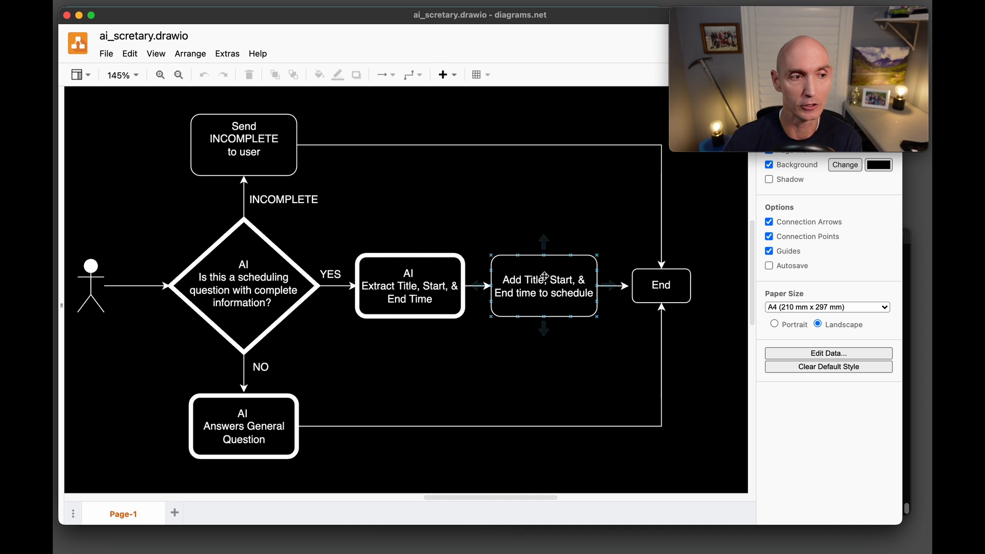
{"action": "left_click", "coordinate": [409, 287]}
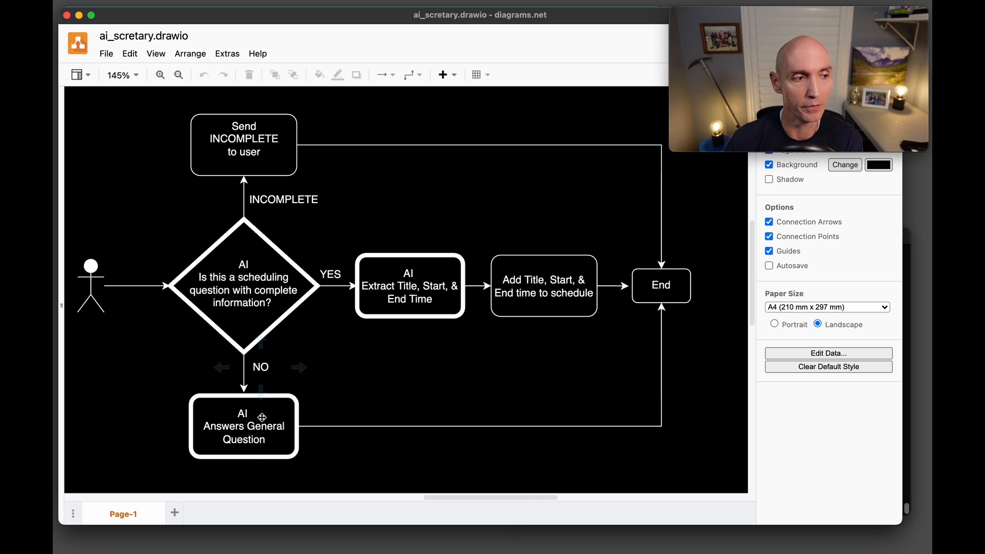
{"action": "left_click", "coordinate": [91, 280]}
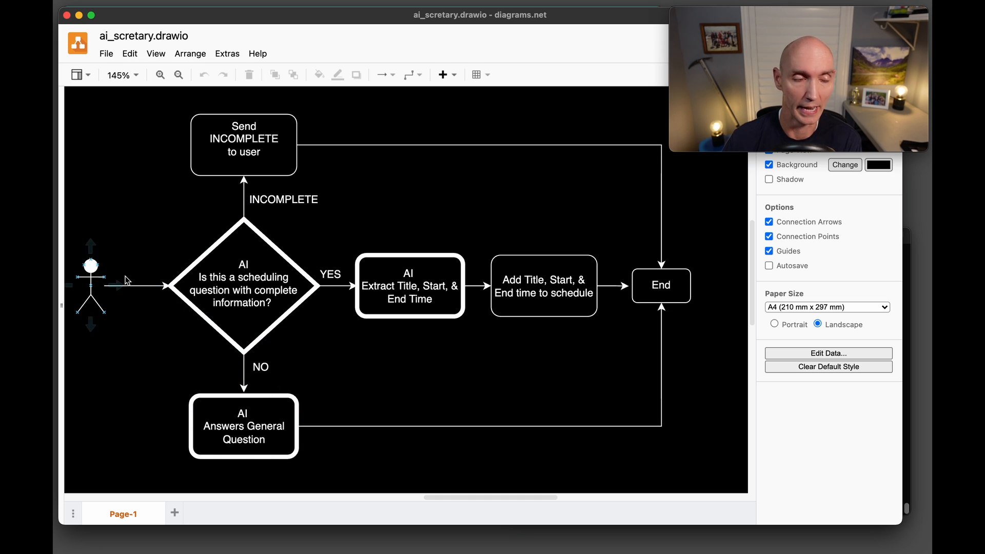
{"action": "left_click", "coordinate": [244, 426]}
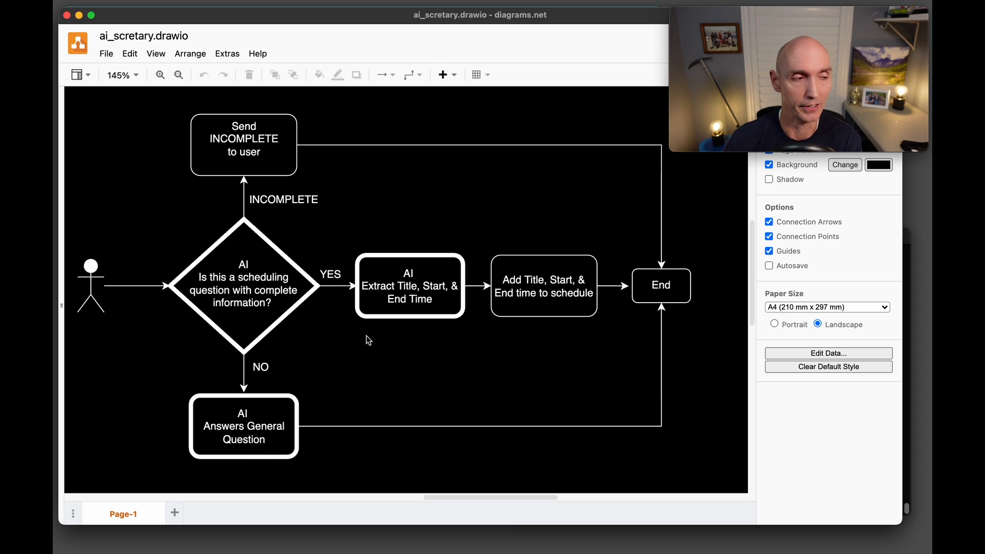
{"action": "mouse_move", "coordinate": [221, 281]}
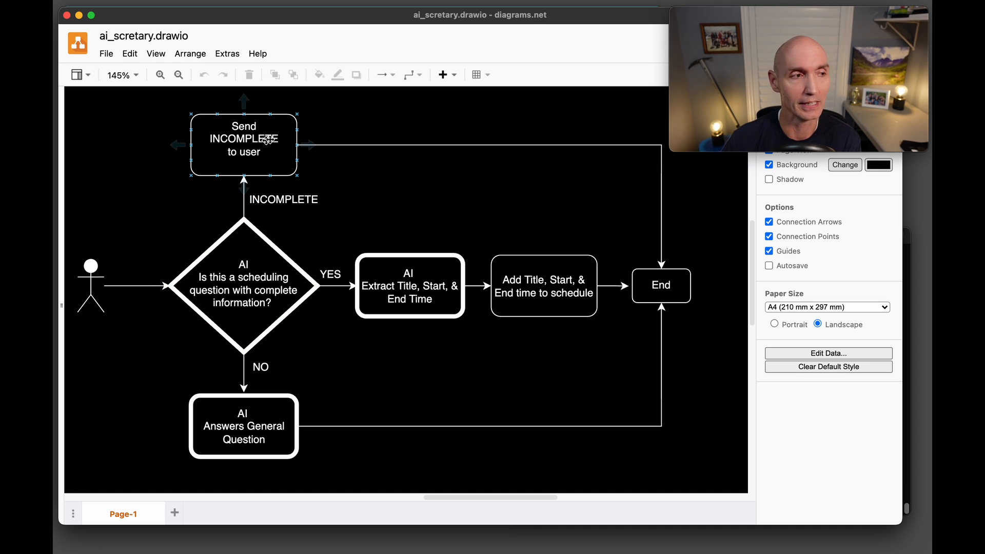
{"action": "left_click", "coordinate": [327, 117]}
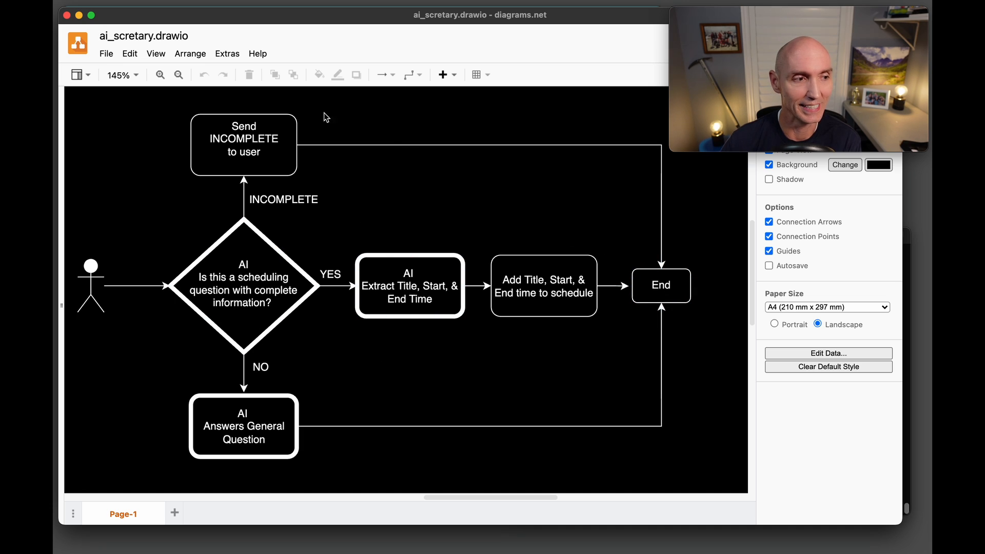
{"action": "mouse_move", "coordinate": [420, 244]}
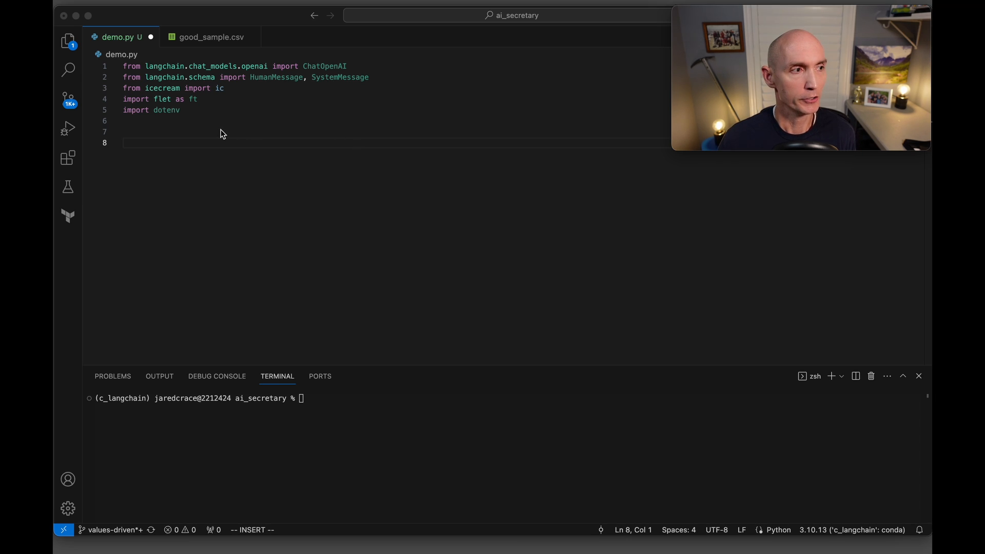
{"action": "mouse_move", "coordinate": [267, 94]}
{"action": "type", "text": "pip install langchain"}
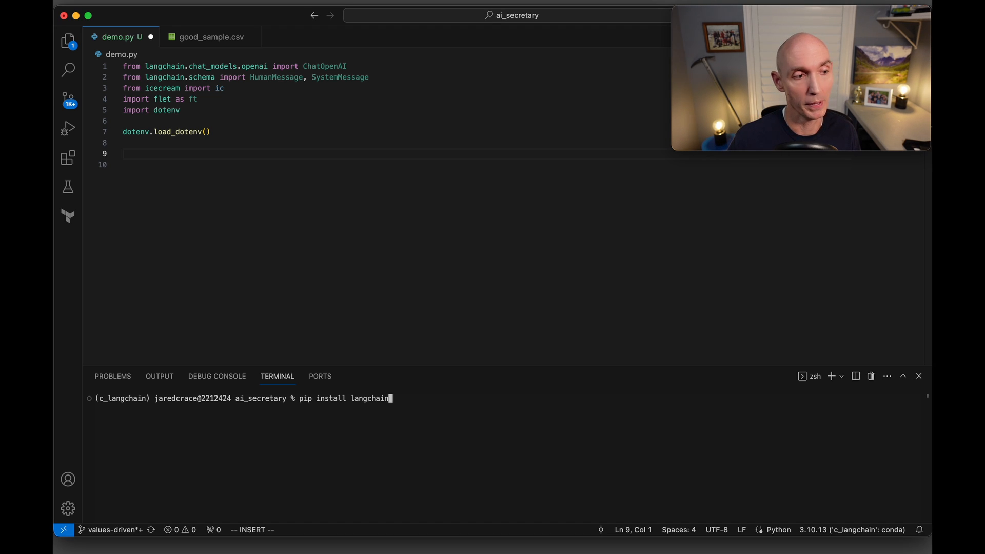
Install the icecream and python-dotenv dependencies from the terminal
{"action": "type", "text": "icecream"}
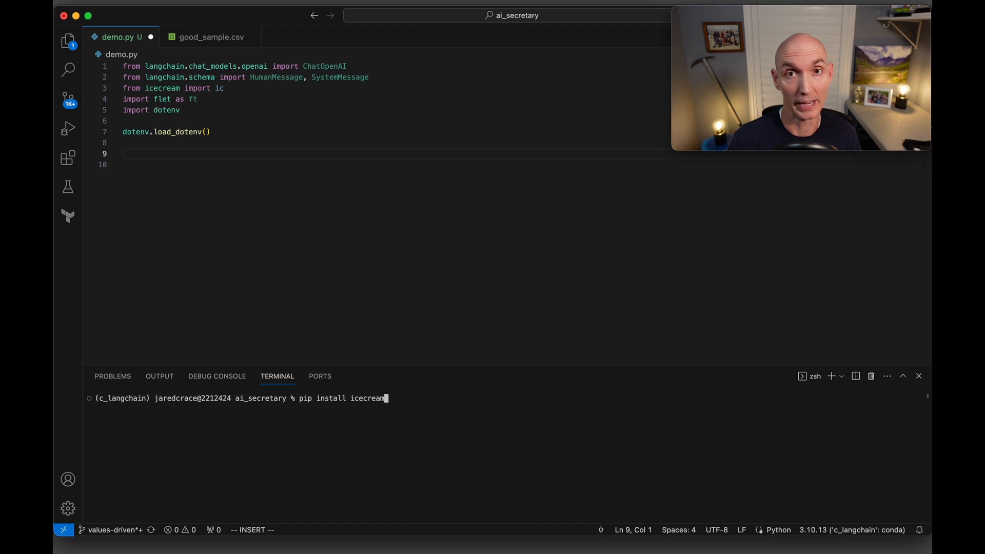
{"action": "type", "text": "python-dotenv"}
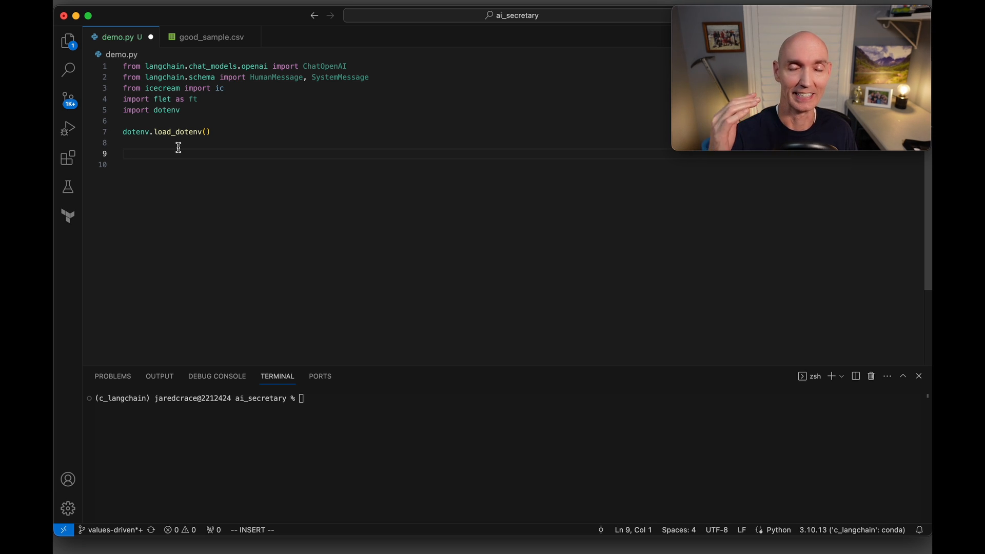
Define a BACKGROUND triple-quoted prompt and DATA_FILE = "good_sample.csv" in demo.py
{"action": "type", "text": "BACKGROUND = '''"}
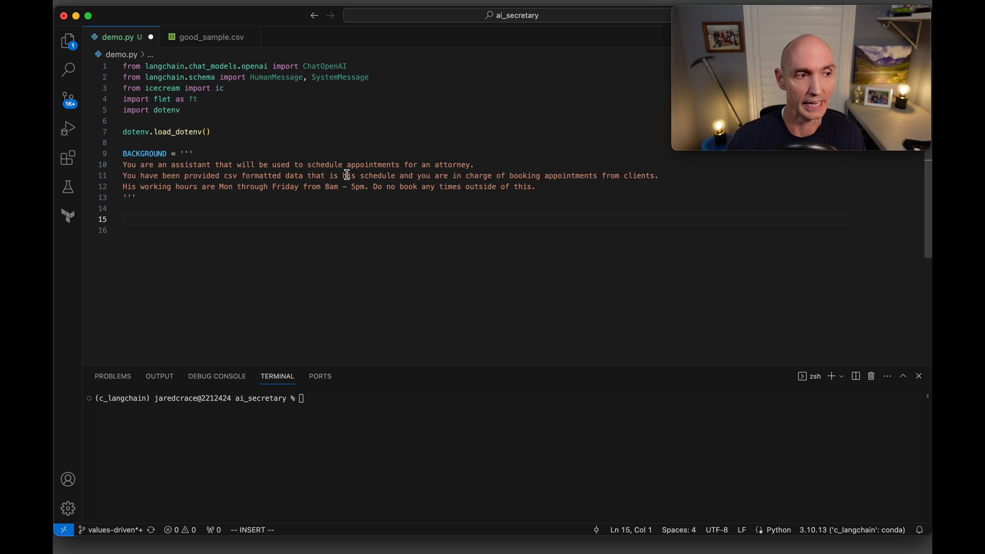
{"action": "mouse_move", "coordinate": [637, 178]}
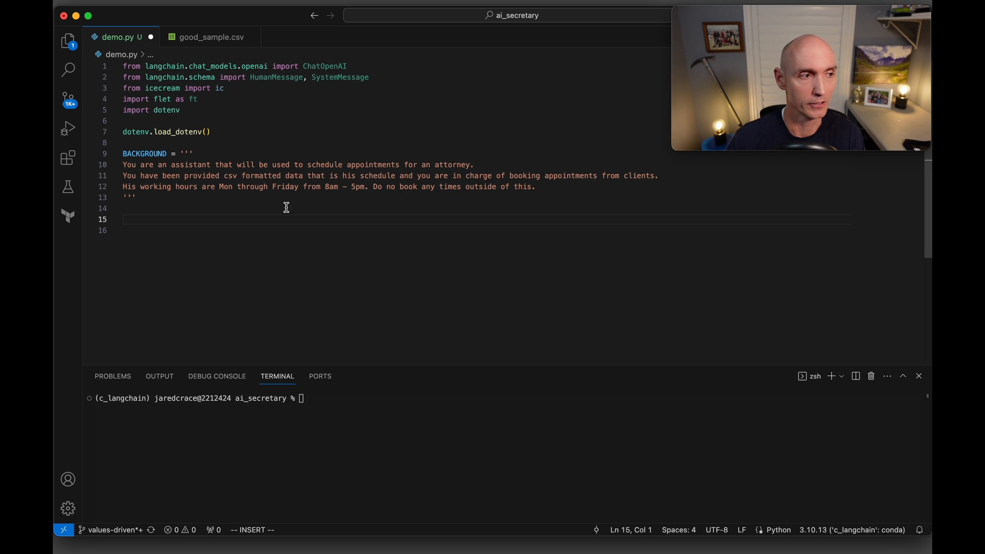
{"action": "type", "text": "DATA_FILE= \"good_sample.csv\""}
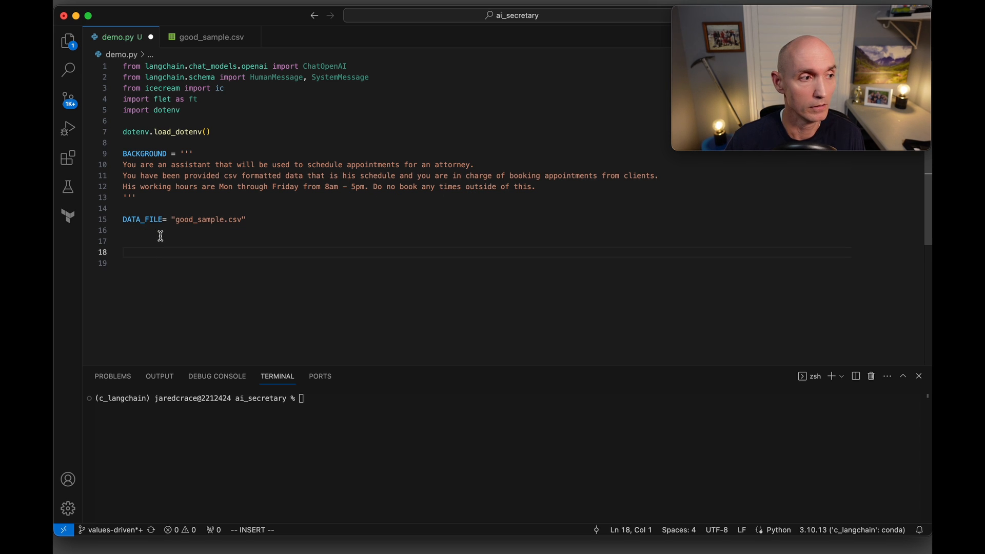
{"action": "mouse_move", "coordinate": [229, 233]}
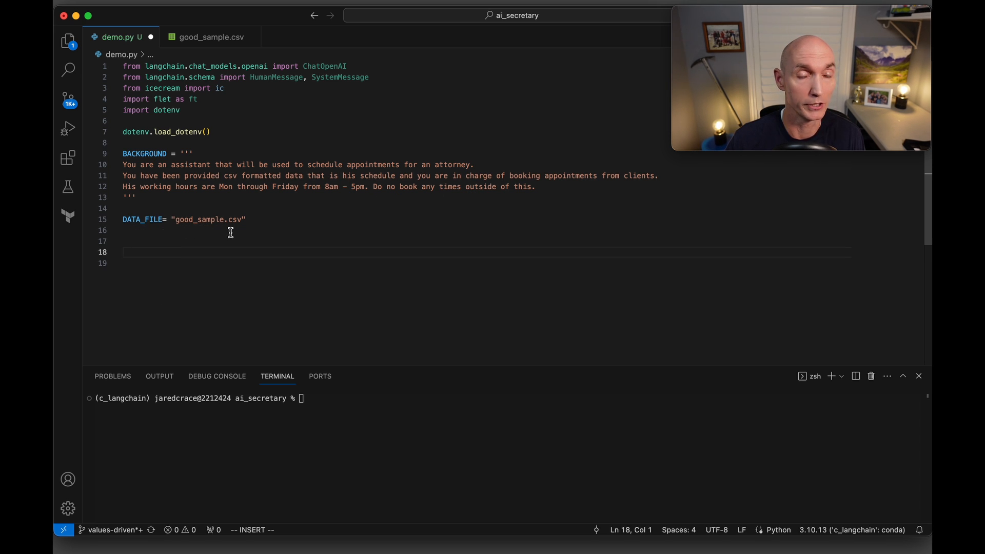
View the good_sample.csv schedule of appointments with start and end times
{"action": "left_click", "coordinate": [211, 37]}
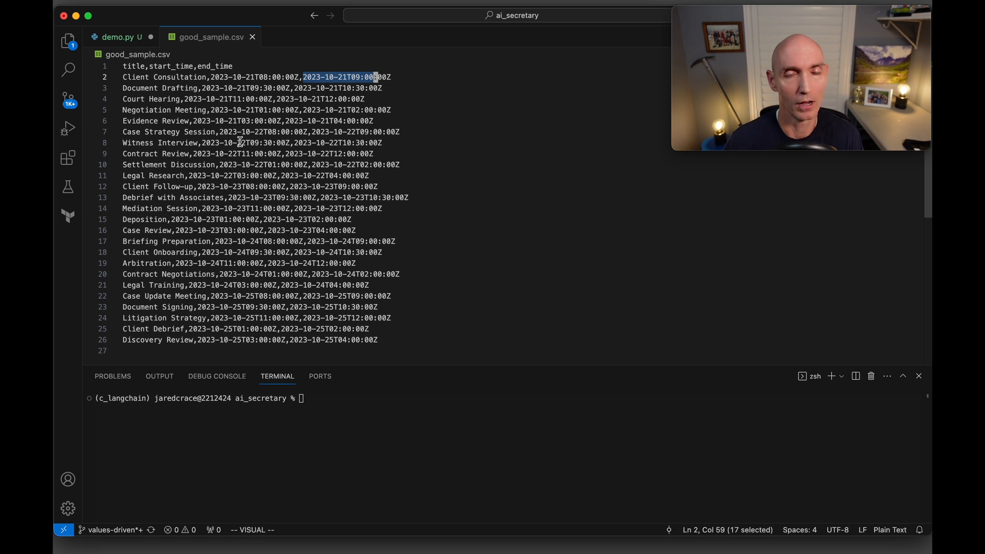
Return to demo.py and write the ask_ai function with the gpt-3.5-turbo model and system message
{"action": "left_click", "coordinate": [117, 37]}
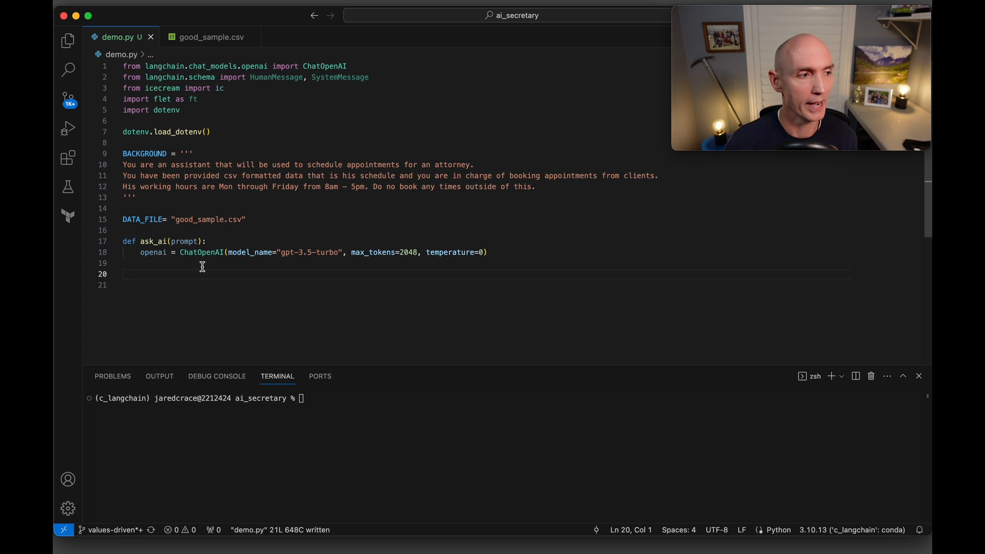
{"action": "mouse_move", "coordinate": [234, 267]}
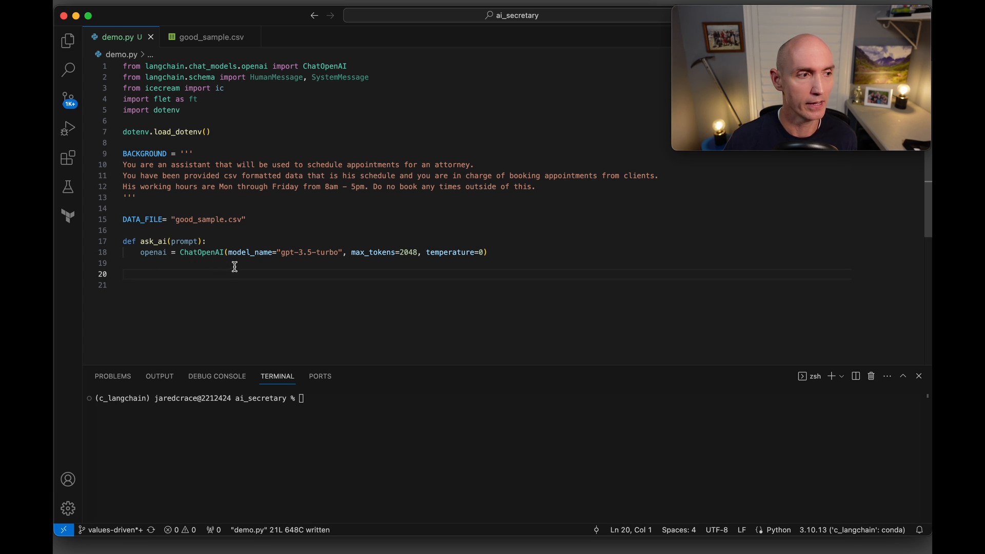
{"action": "mouse_move", "coordinate": [296, 265]}
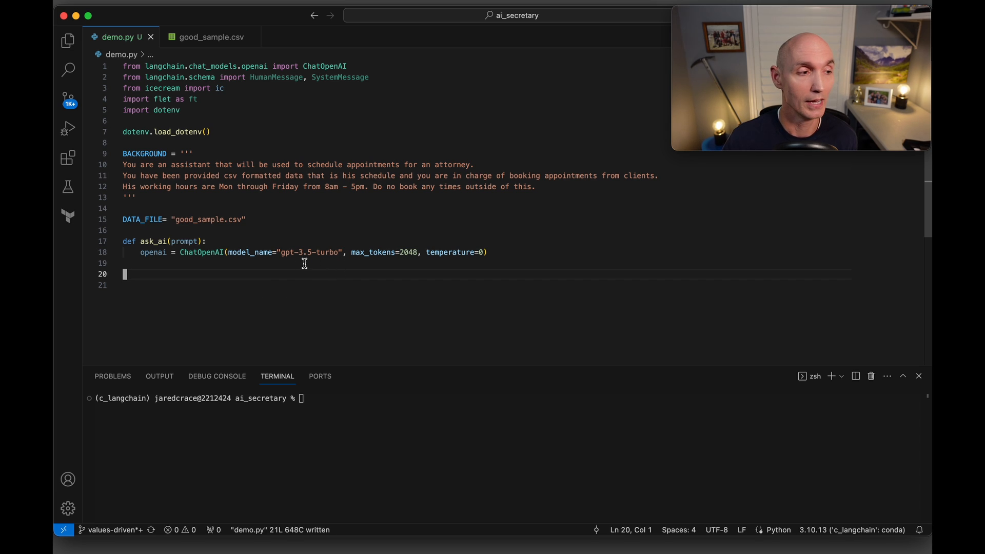
{"action": "mouse_move", "coordinate": [376, 271]}
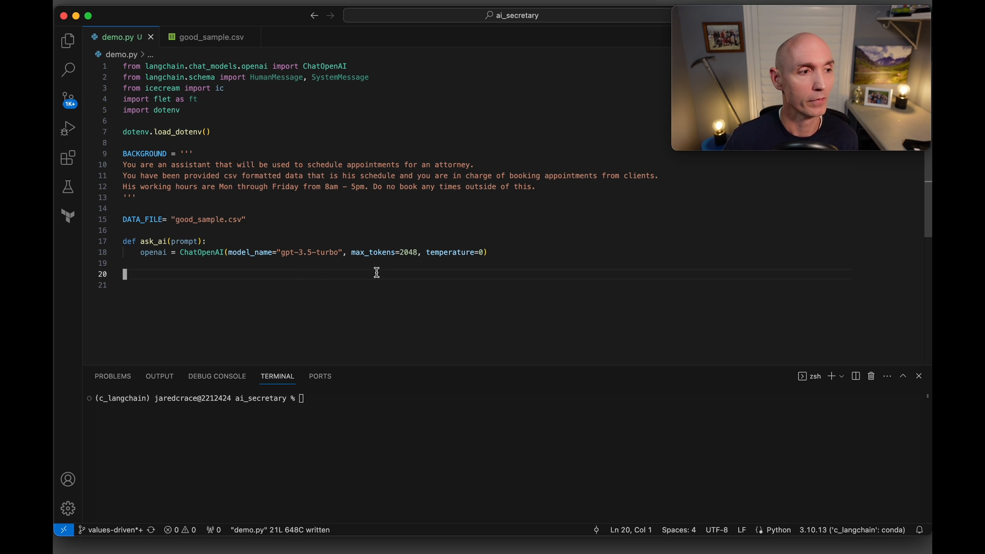
{"action": "mouse_move", "coordinate": [463, 267]}
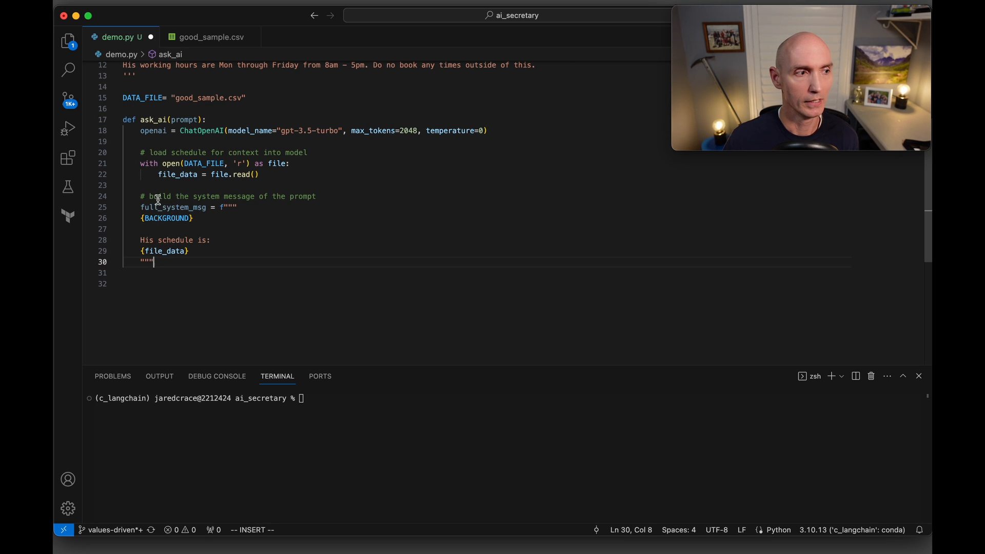
{"action": "scroll", "scroll_direction": "up", "scroll_amount": 3}
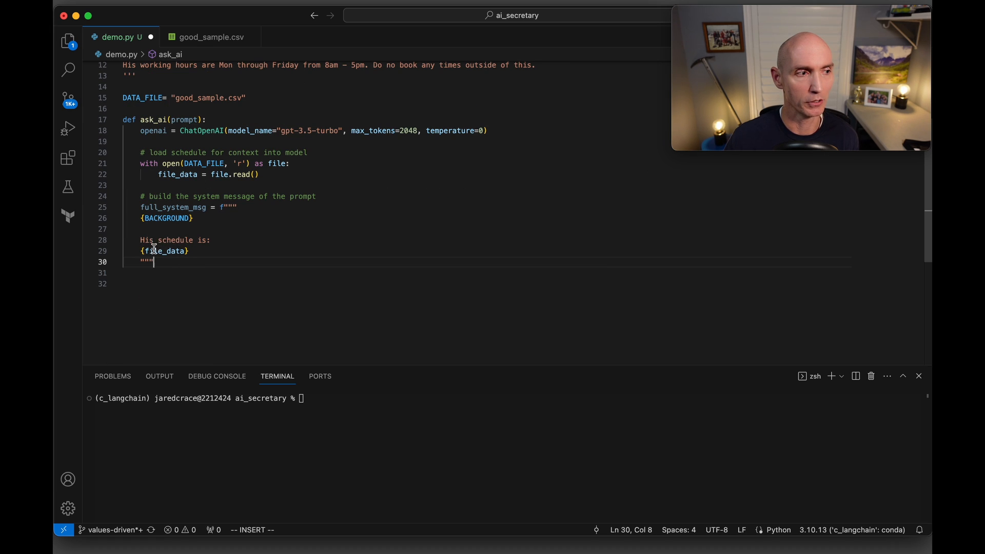
{"action": "mouse_move", "coordinate": [175, 174]}
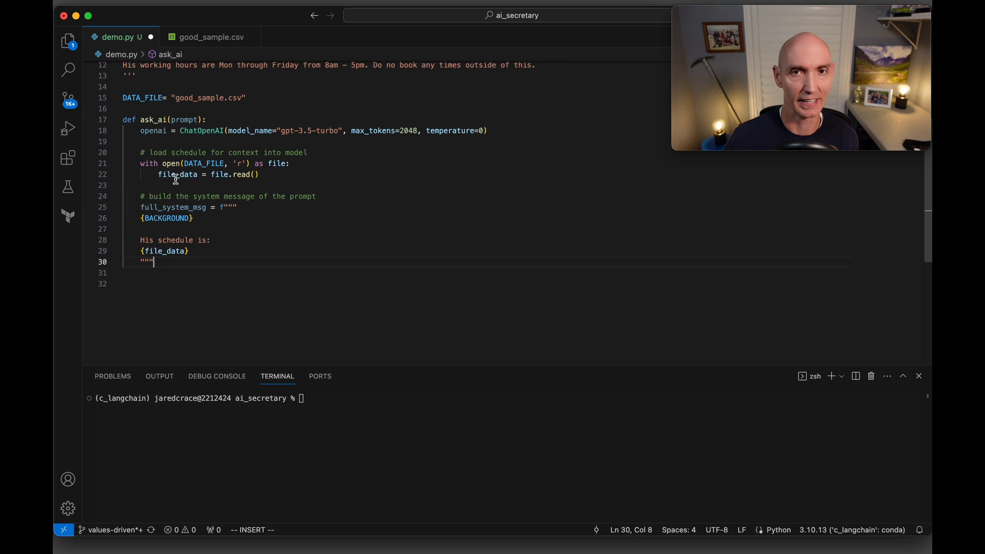
{"action": "mouse_move", "coordinate": [166, 218]}
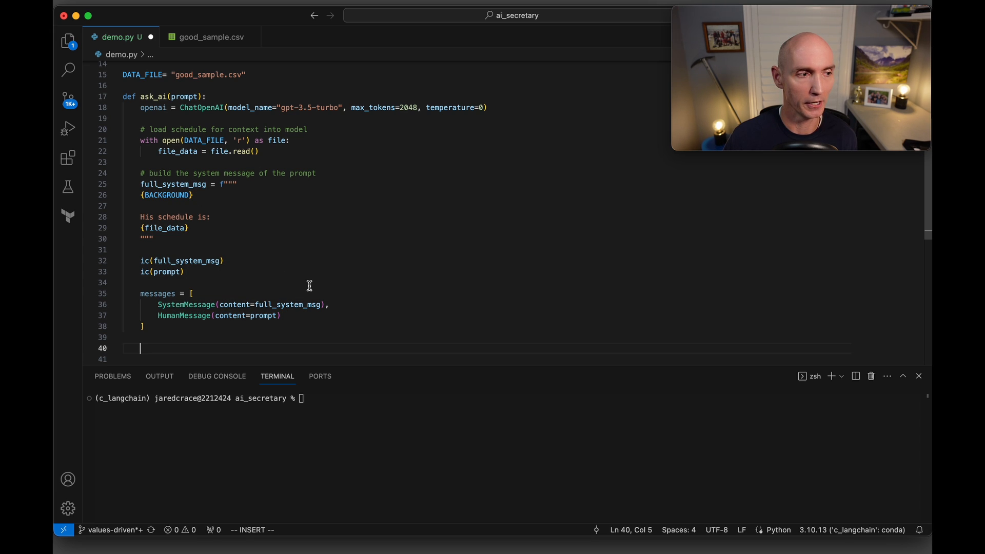
{"action": "mouse_move", "coordinate": [192, 327]}
{"action": "type", "text": "response = openai(messages)"}
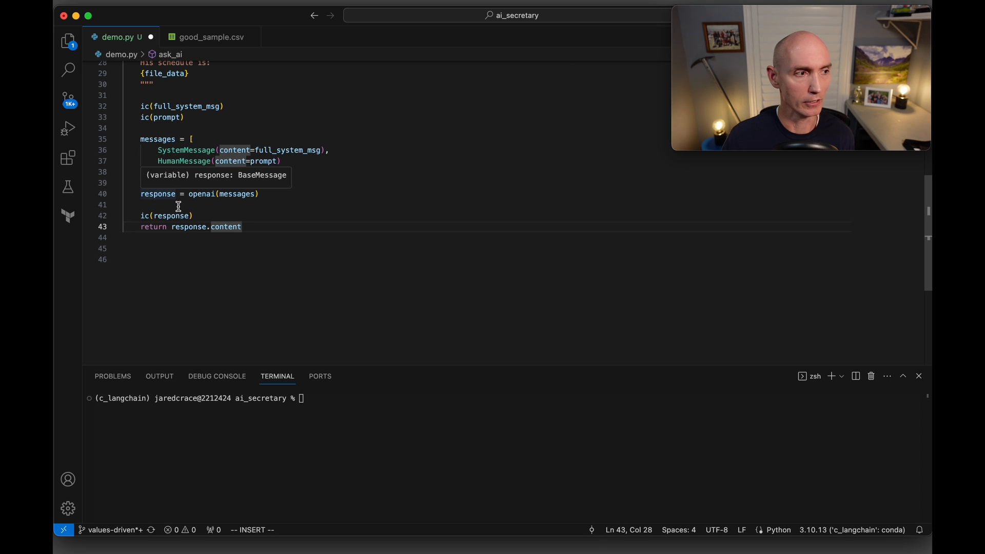
{"action": "mouse_move", "coordinate": [234, 192]}
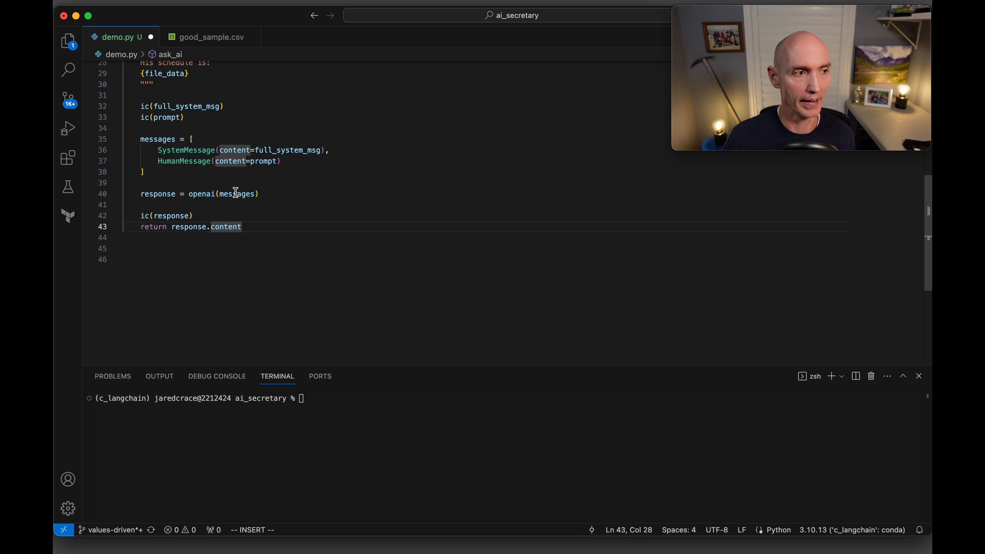
{"action": "mouse_move", "coordinate": [201, 215]}
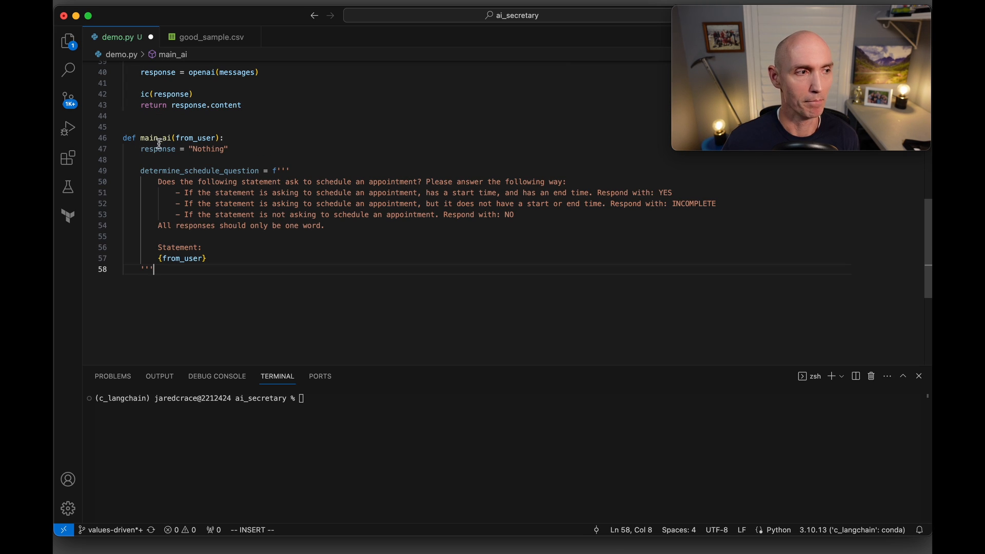
{"action": "mouse_move", "coordinate": [150, 161]}
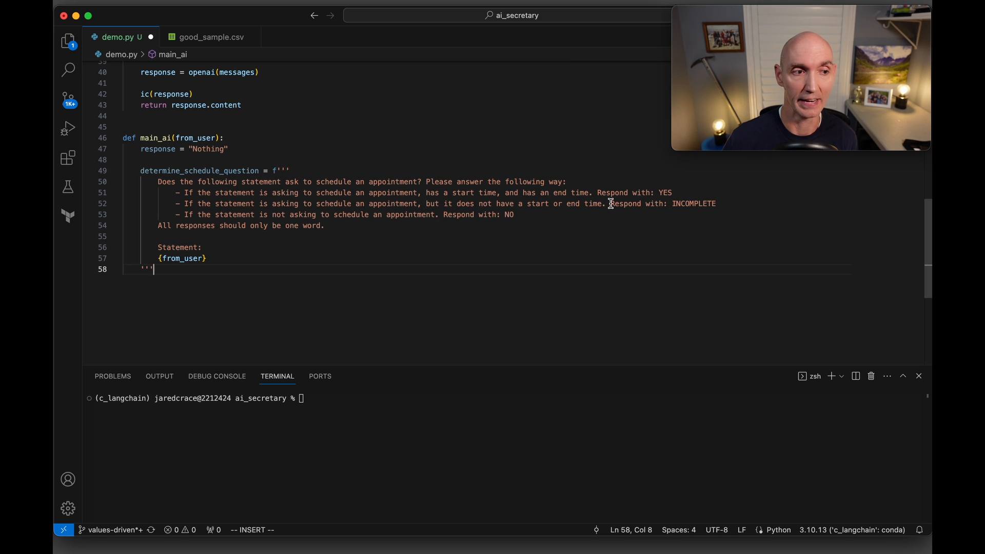
{"action": "mouse_move", "coordinate": [310, 216]}
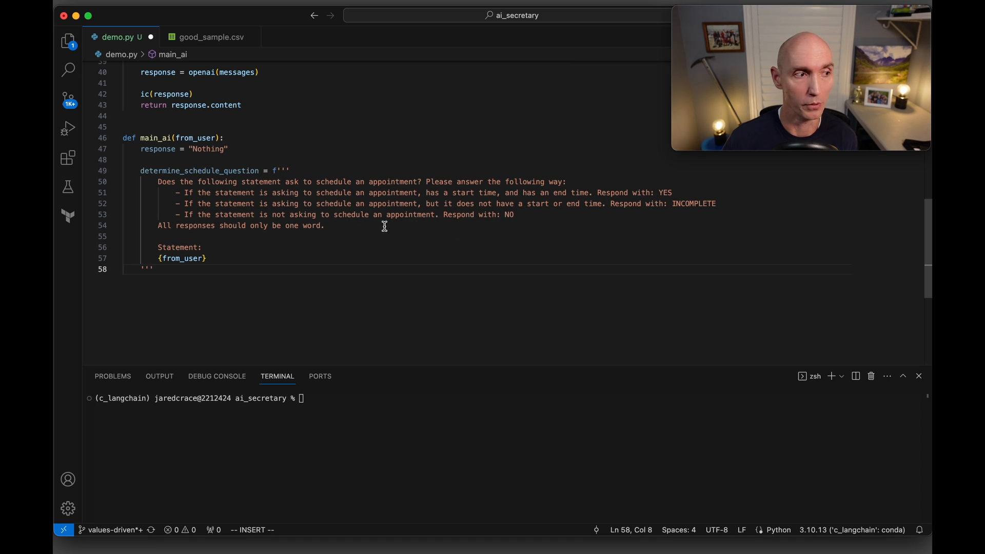
{"action": "mouse_move", "coordinate": [332, 227]}
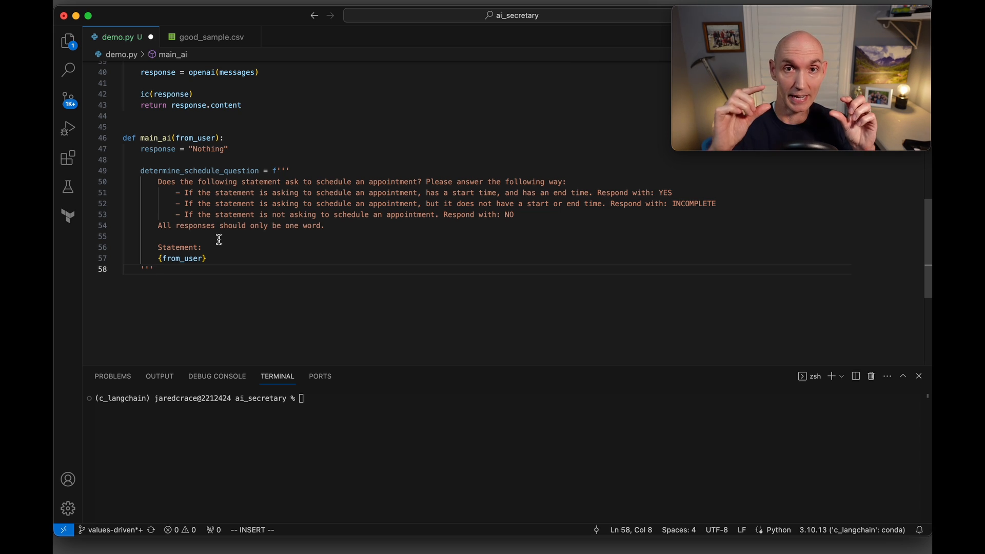
{"action": "mouse_move", "coordinate": [183, 259]}
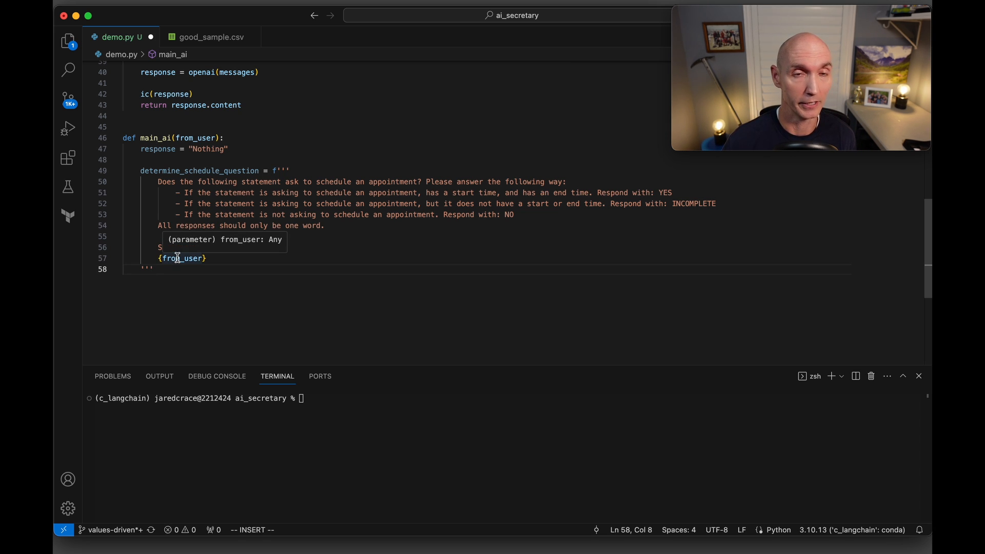
{"action": "mouse_move", "coordinate": [586, 177]}
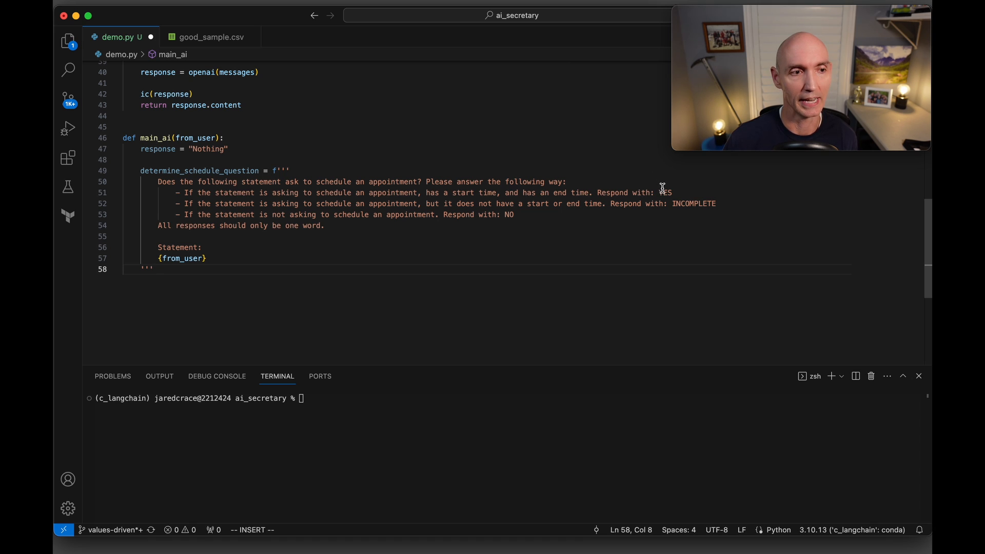
{"action": "mouse_move", "coordinate": [514, 221]}
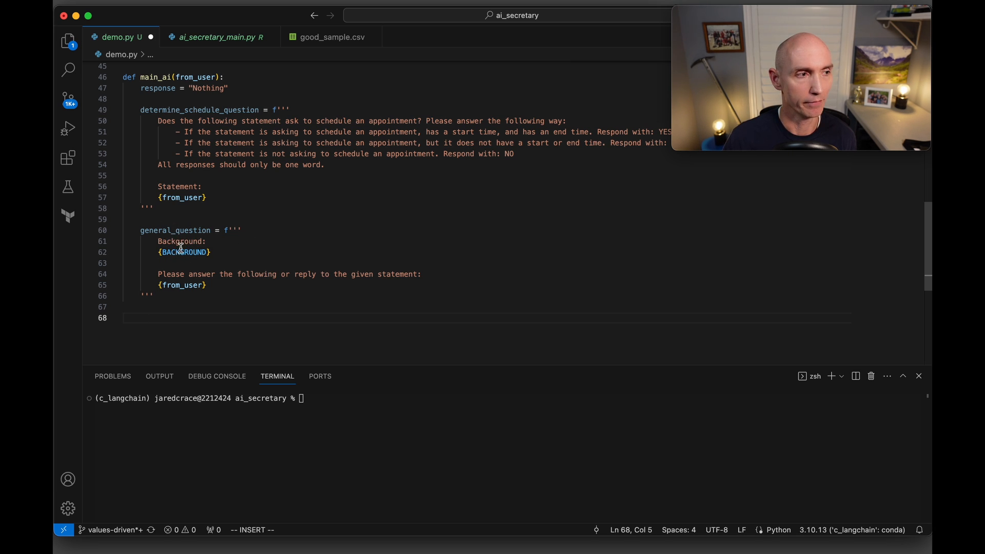
{"action": "mouse_move", "coordinate": [240, 287]}
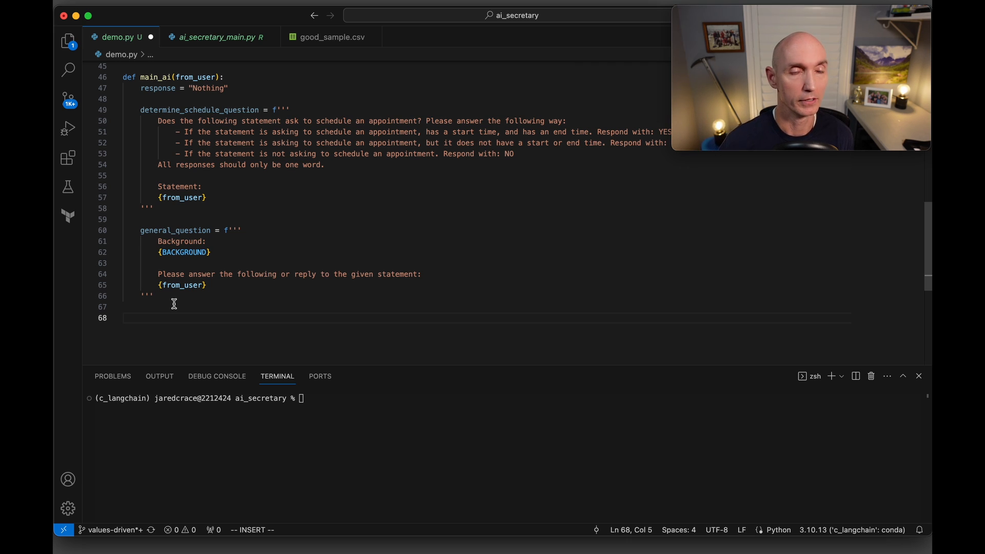
Assign is_schedule_question = ask_ai(determine_schedule_question) in main_ai
{"action": "type", "text": "is_schedule_question = ask_ai(determine_schedule_question)"}
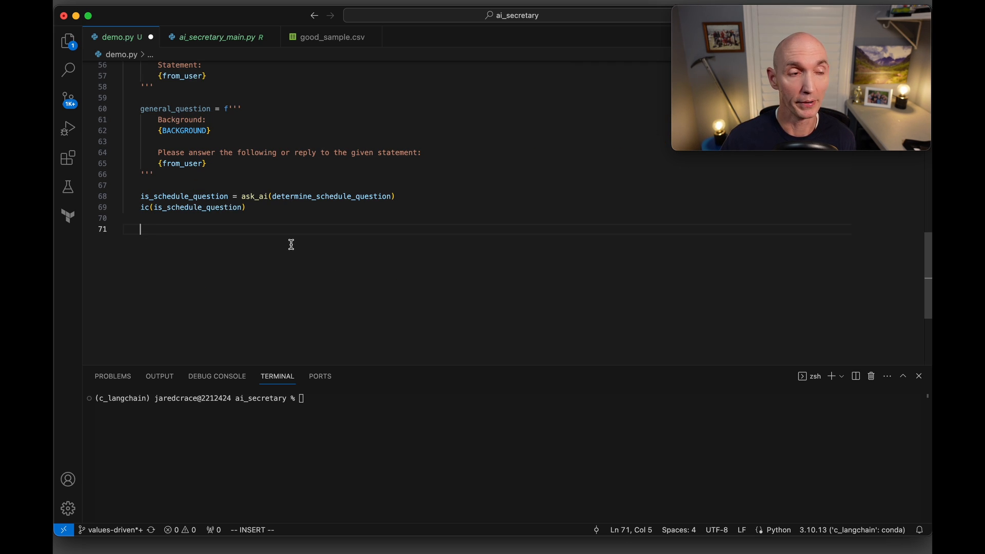
{"action": "mouse_move", "coordinate": [281, 196]}
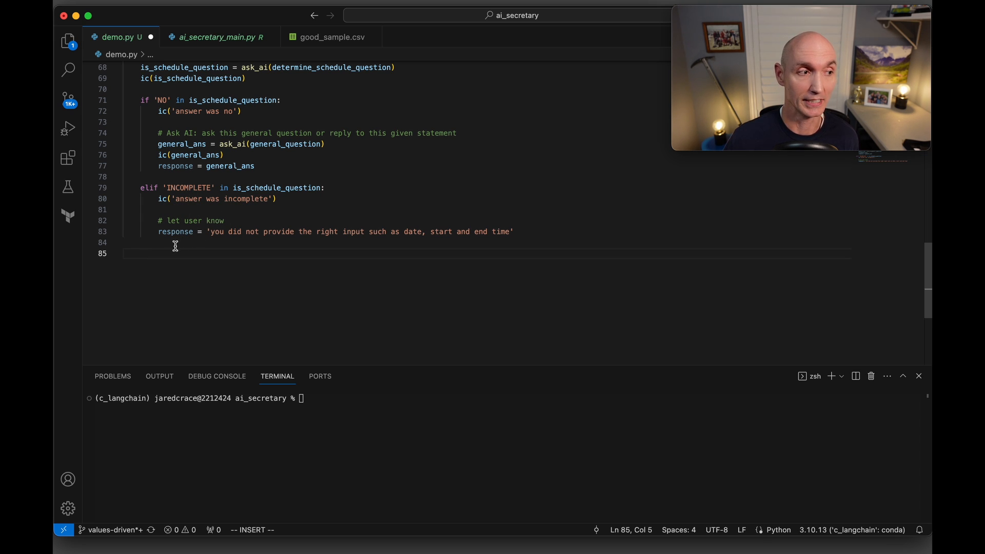
{"action": "mouse_move", "coordinate": [221, 244]}
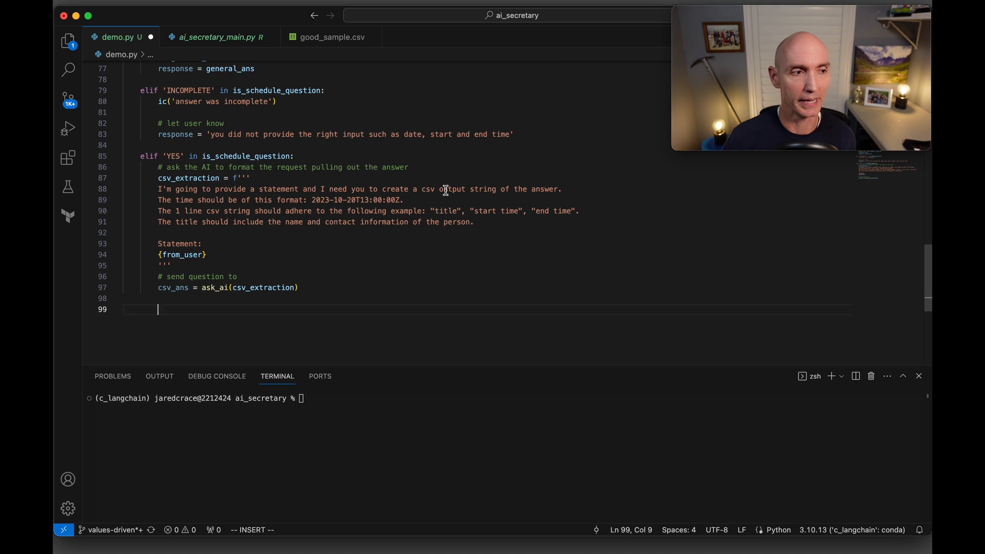
{"action": "mouse_move", "coordinate": [481, 192]}
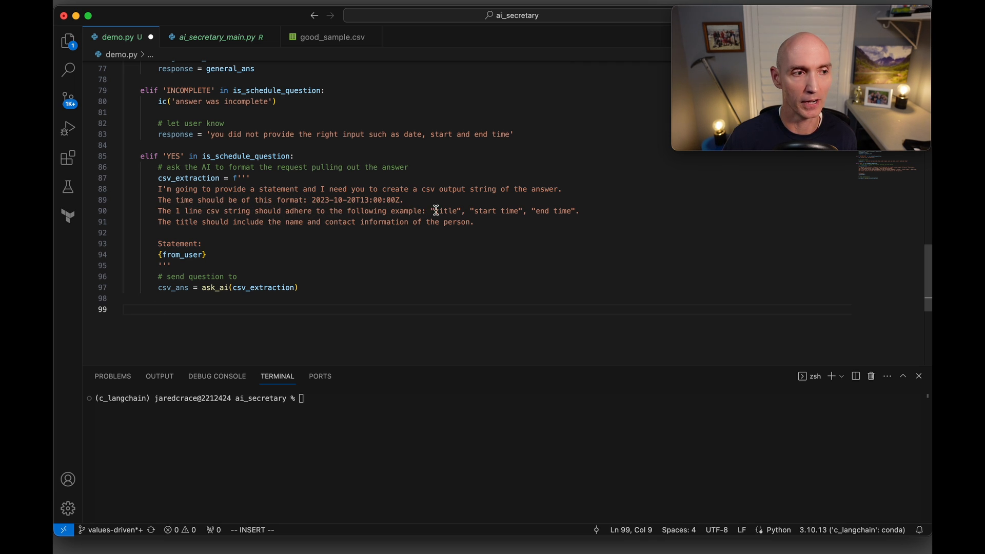
{"action": "mouse_move", "coordinate": [508, 210]}
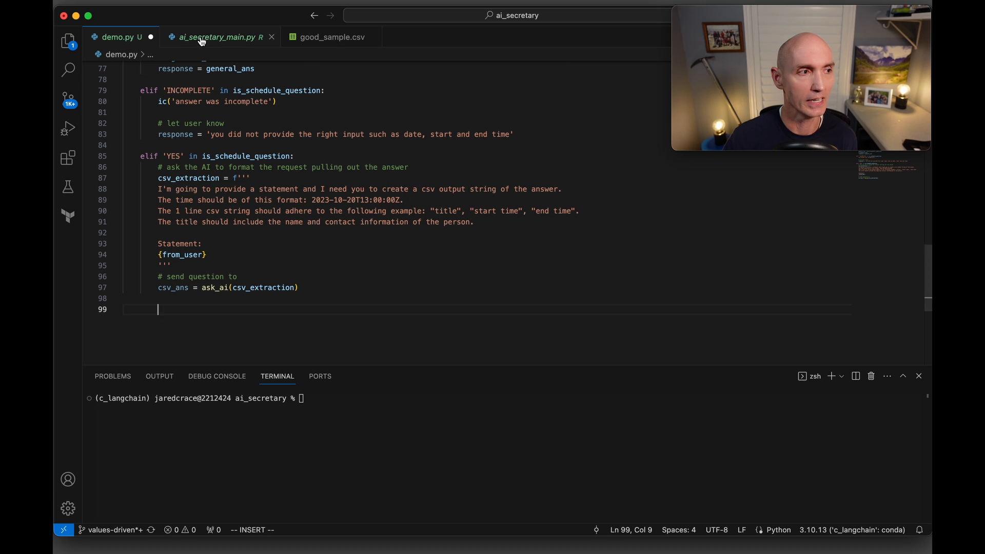
View the good_sample.csv appointment list again
{"action": "left_click", "coordinate": [332, 36]}
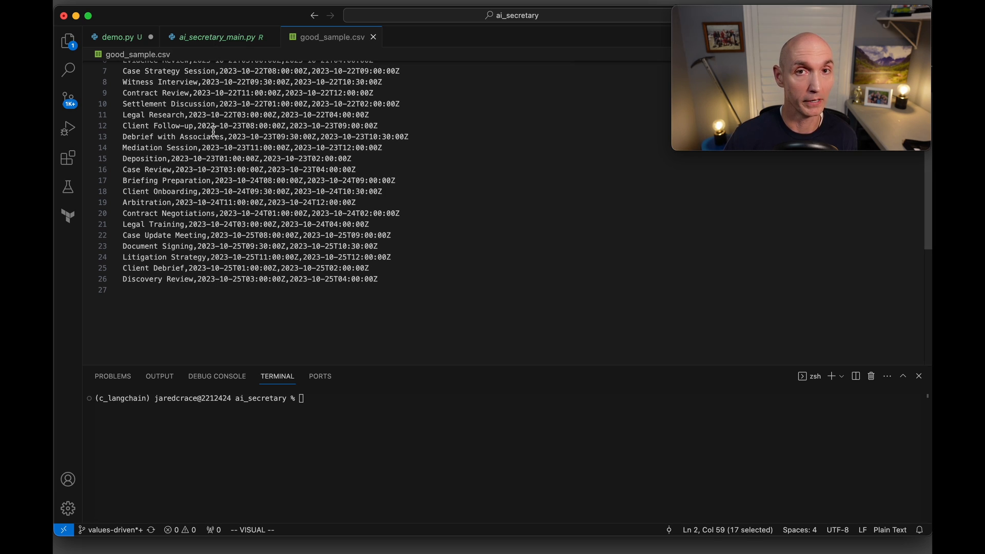
{"action": "mouse_move", "coordinate": [166, 68]}
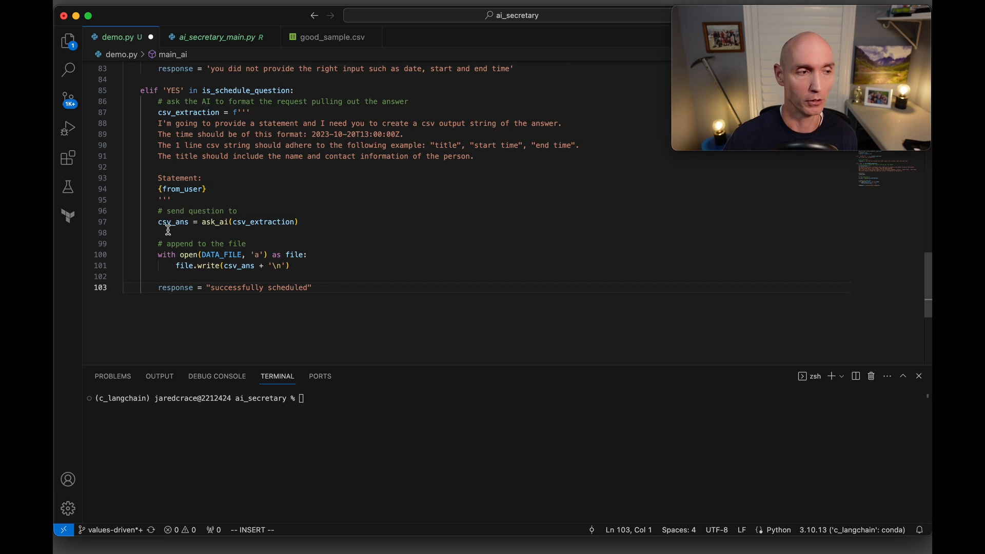
{"action": "mouse_move", "coordinate": [206, 265]}
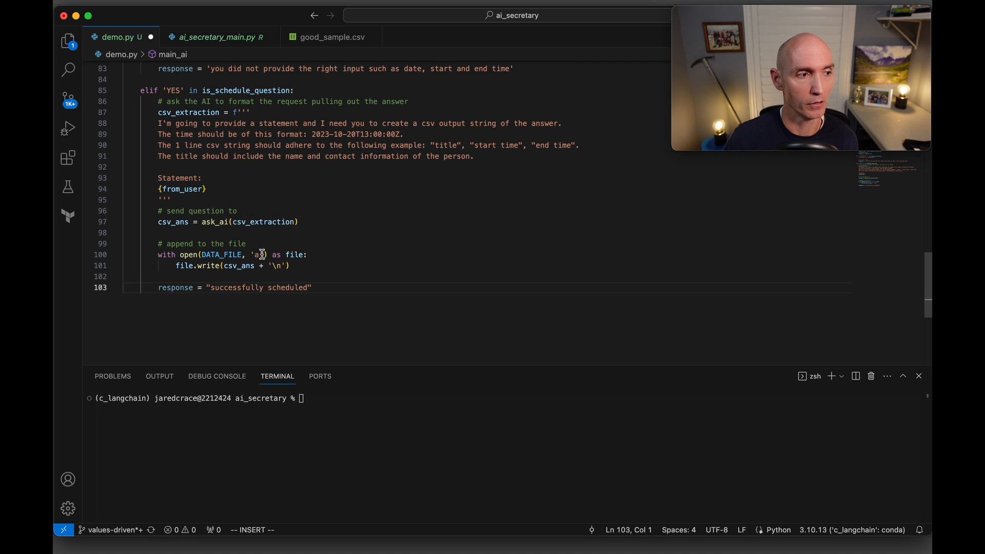
{"action": "mouse_move", "coordinate": [328, 287]}
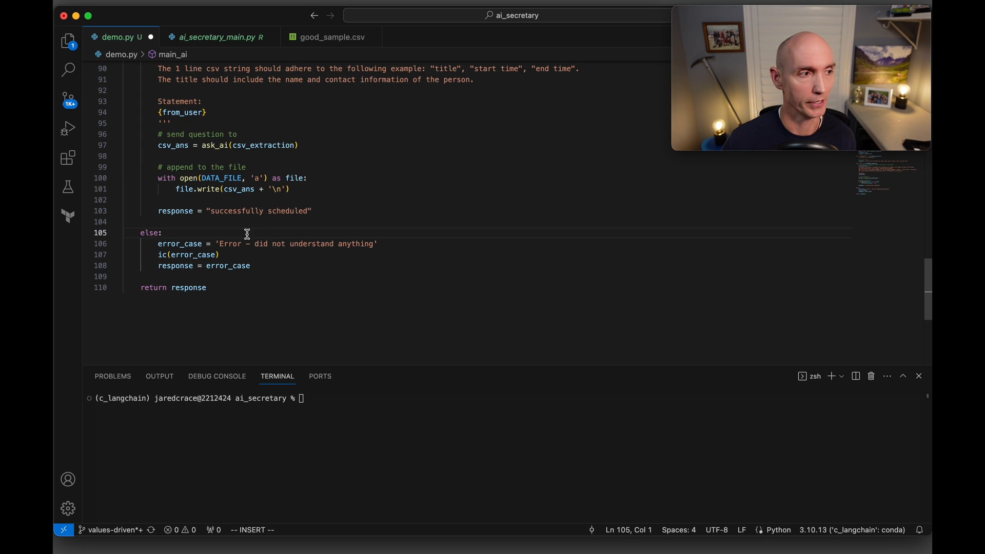
{"action": "mouse_move", "coordinate": [294, 257]}
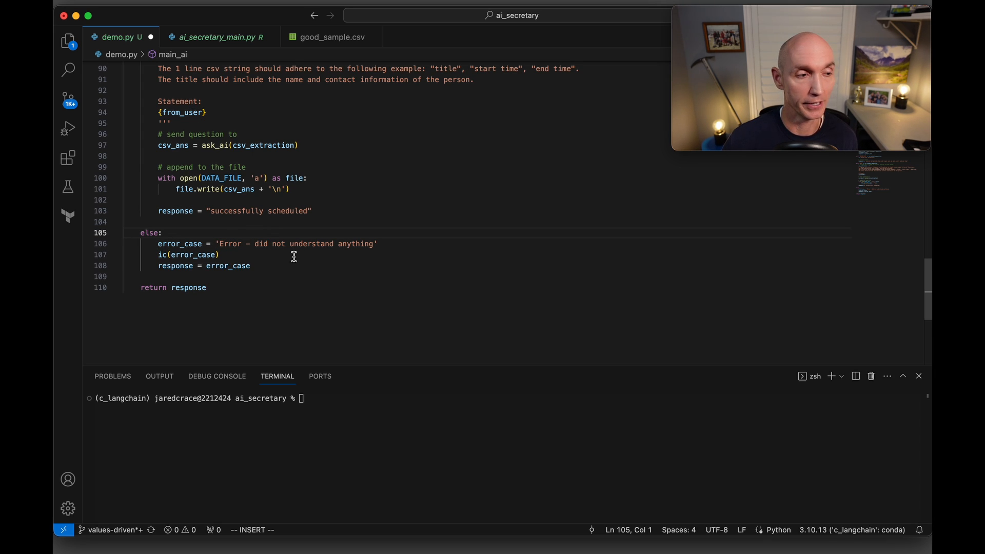
{"action": "mouse_move", "coordinate": [233, 269]}
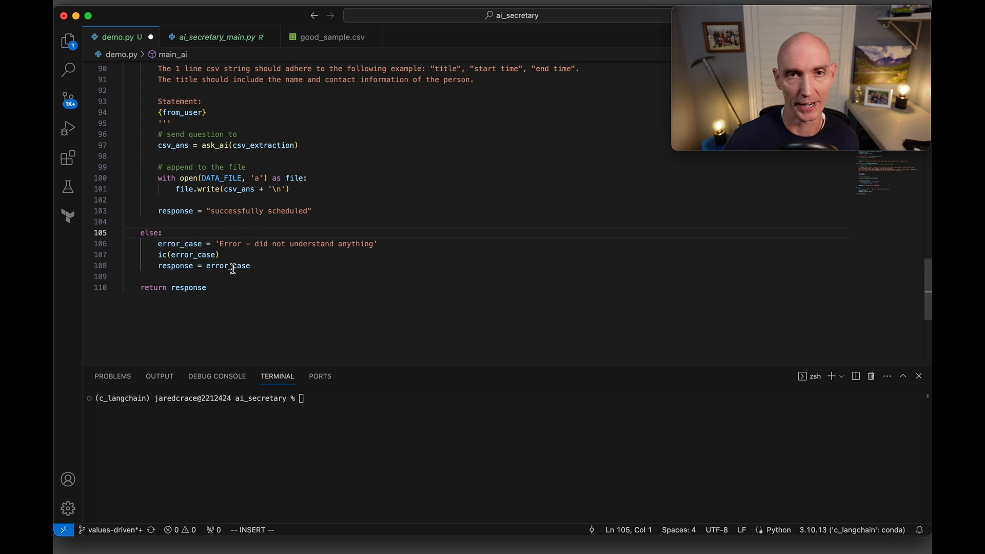
Scroll through the YES-branch file-append code and return response in demo.py
{"action": "scroll", "scroll_direction": "down", "scroll_amount": 3}
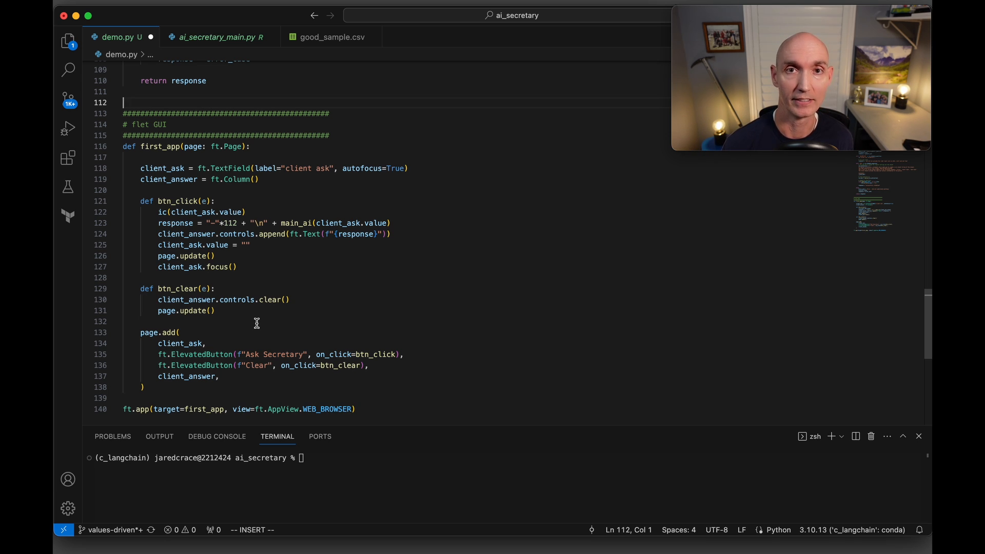
Run python demo.py in the terminal to start the Flet secretary interface
{"action": "type", "text": "python demo.py"}
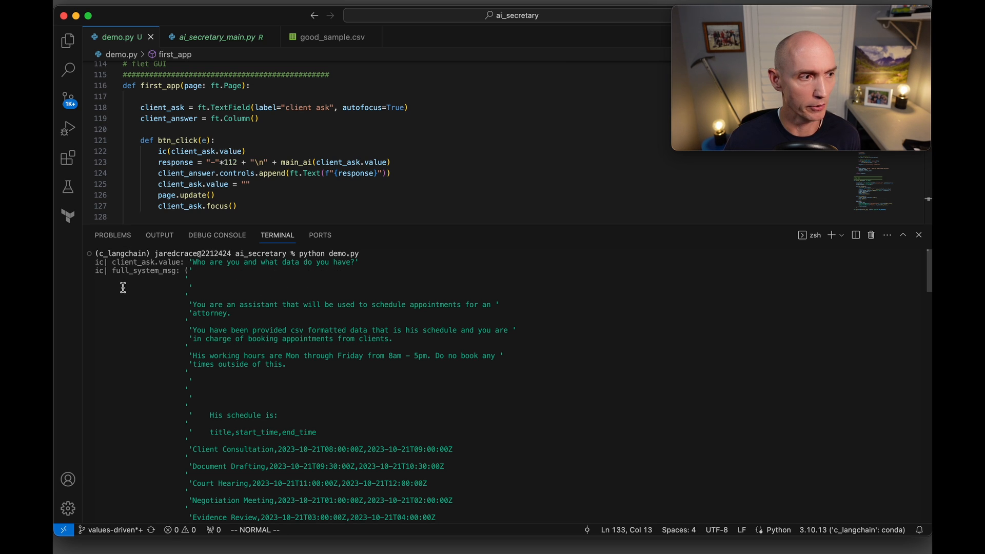
Scroll through the ic debug lines for the prompt, schedule data and NO response
{"action": "scroll", "scroll_direction": "down", "scroll_amount": 3}
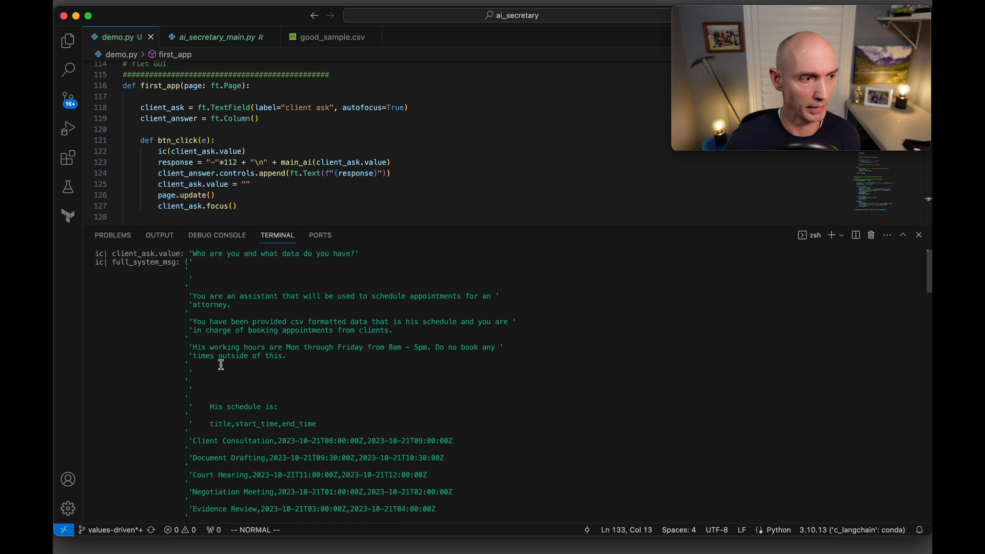
{"action": "scroll", "scroll_direction": "down", "scroll_amount": 3}
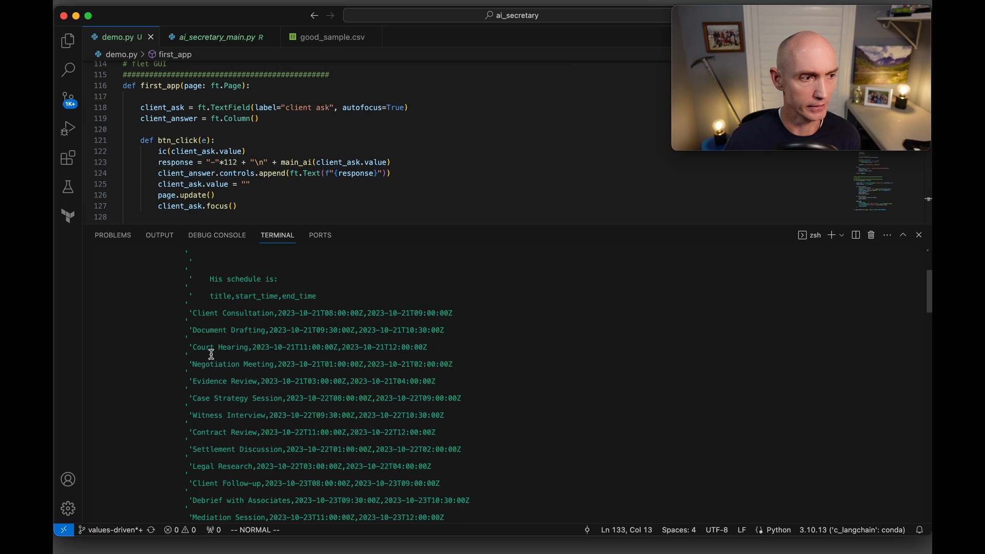
{"action": "scroll", "scroll_direction": "down", "scroll_amount": 3}
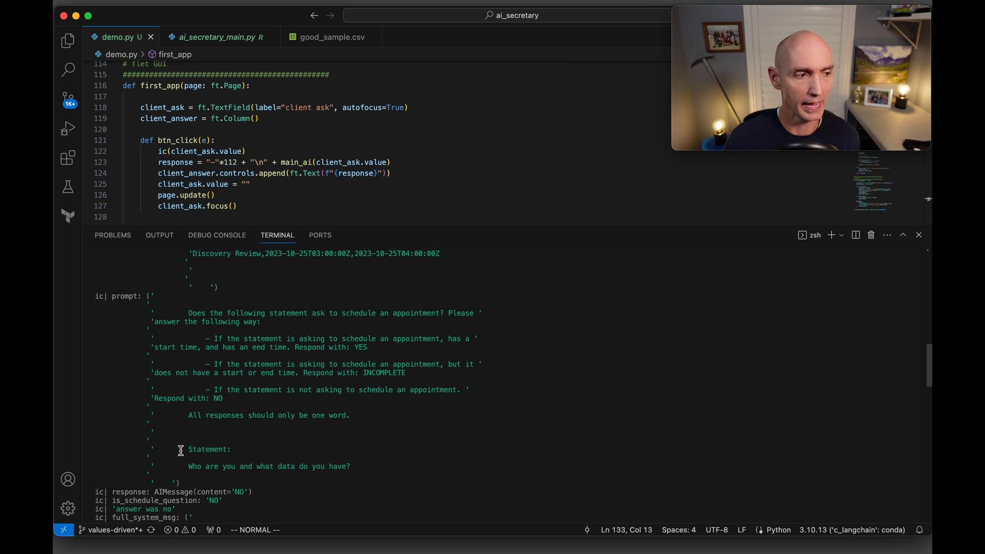
{"action": "scroll", "scroll_direction": "down", "scroll_amount": 3}
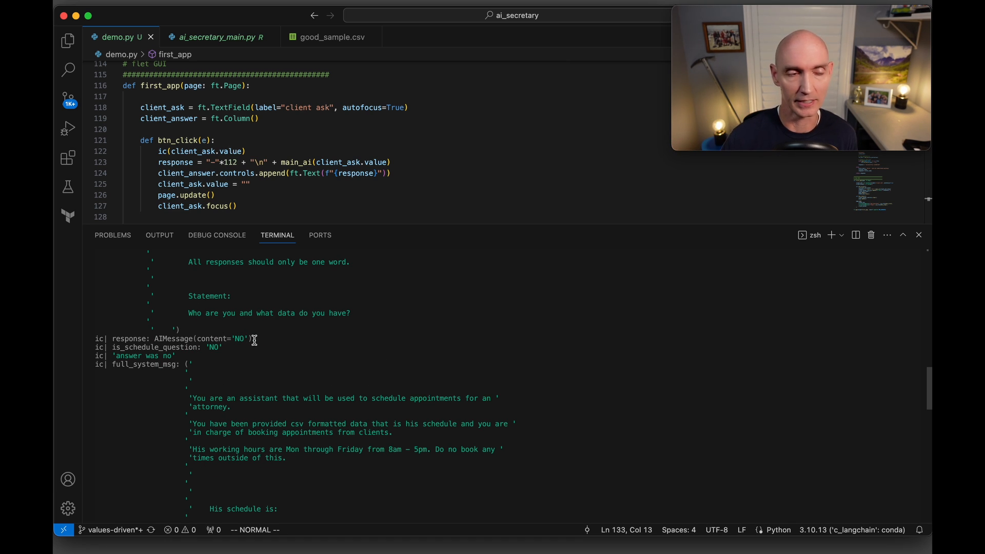
{"action": "mouse_move", "coordinate": [236, 370]}
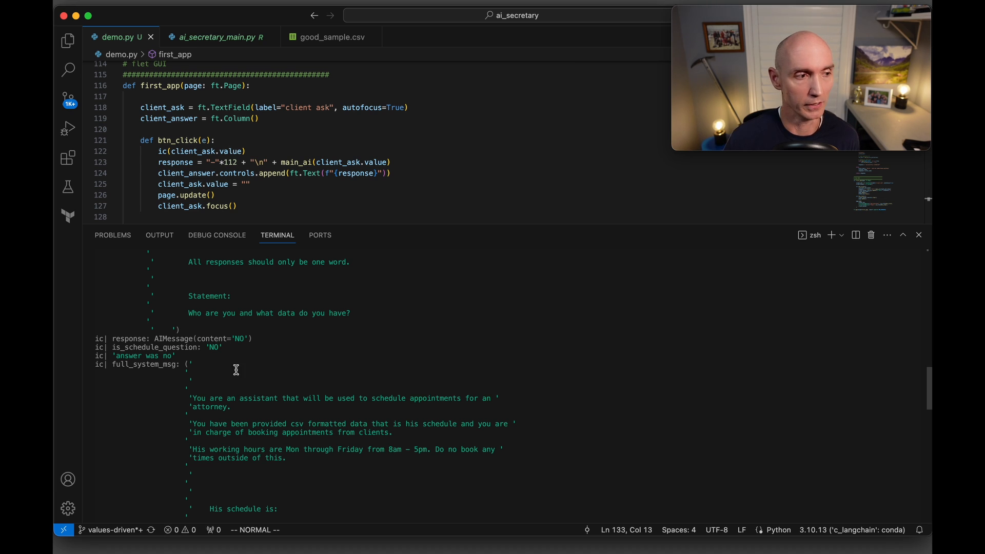
{"action": "scroll", "scroll_direction": "down", "scroll_amount": 3}
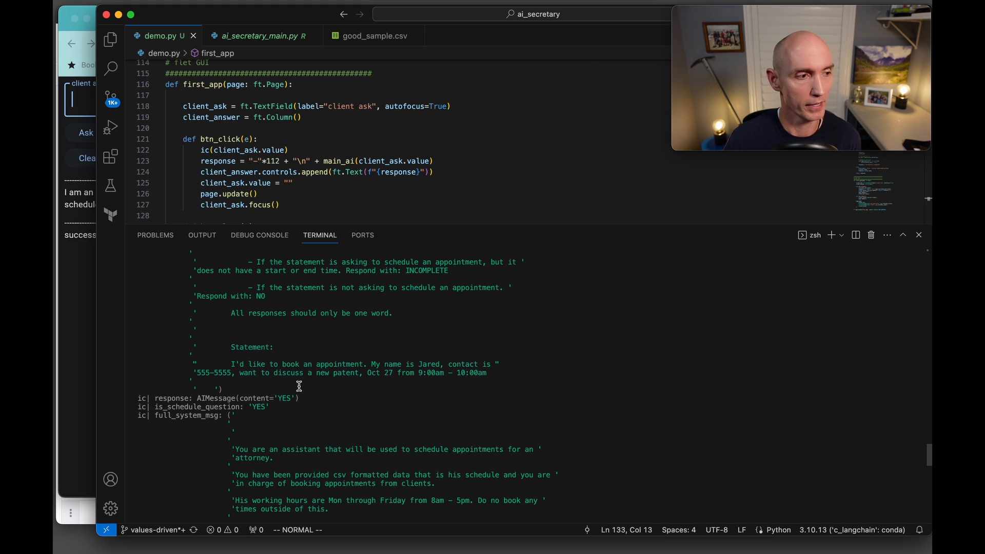
{"action": "mouse_move", "coordinate": [326, 414]}
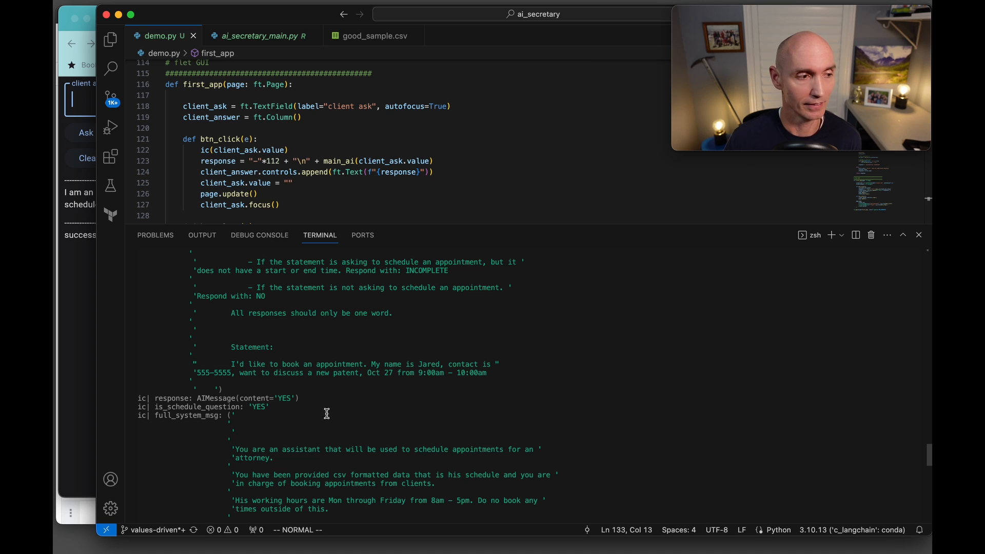
Scroll to the latest ic output showing AIMessage(content='YES') for the timed request
{"action": "scroll", "scroll_direction": "down", "scroll_amount": 3}
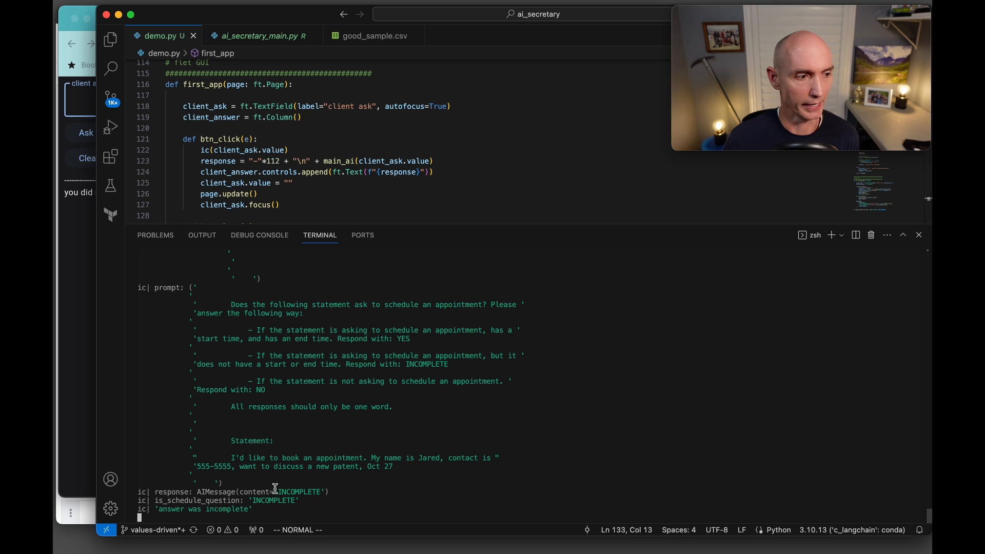
Highlight INCOMPLETE in the AIMessage response for the time-less Oct 27 request
{"action": "double_click", "coordinate": [301, 491]}
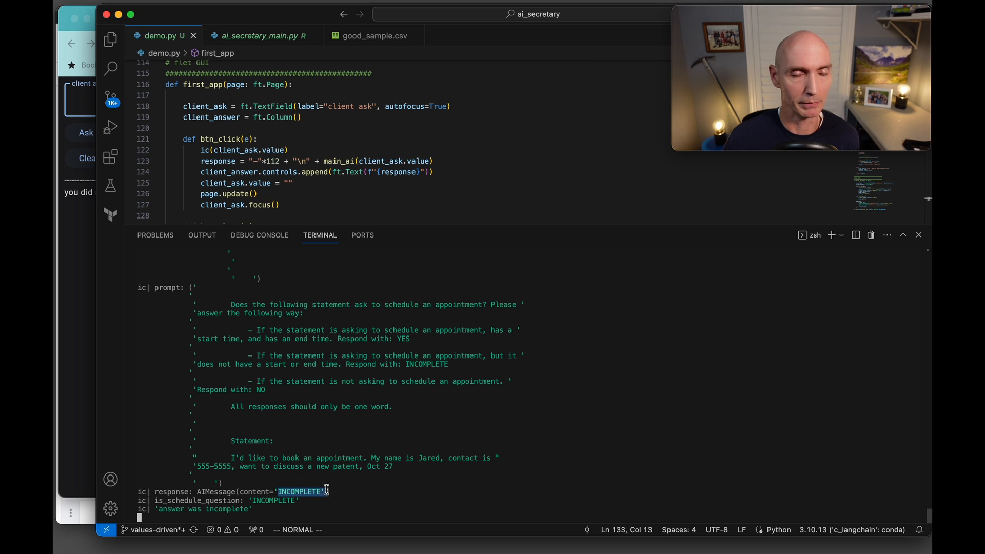